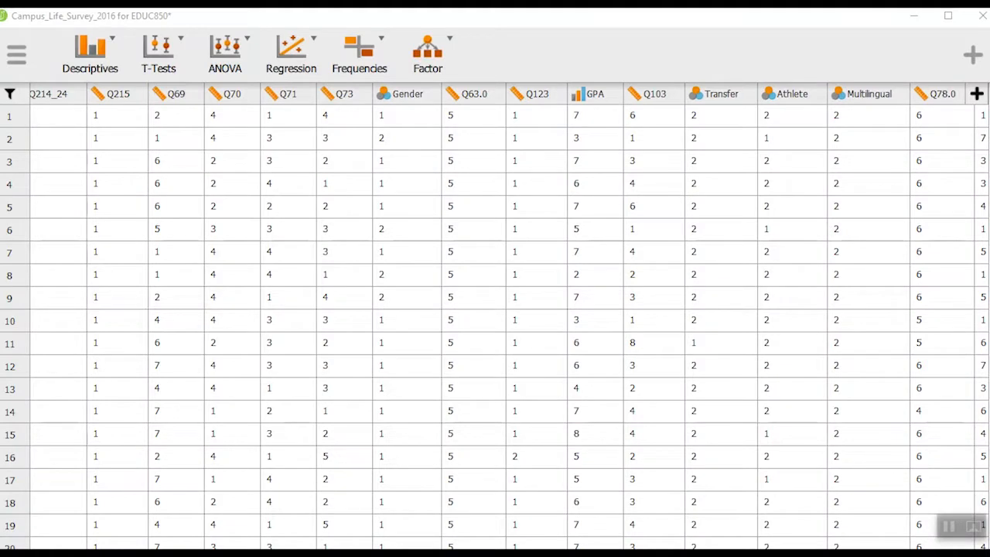
mouse_move(541, 323)
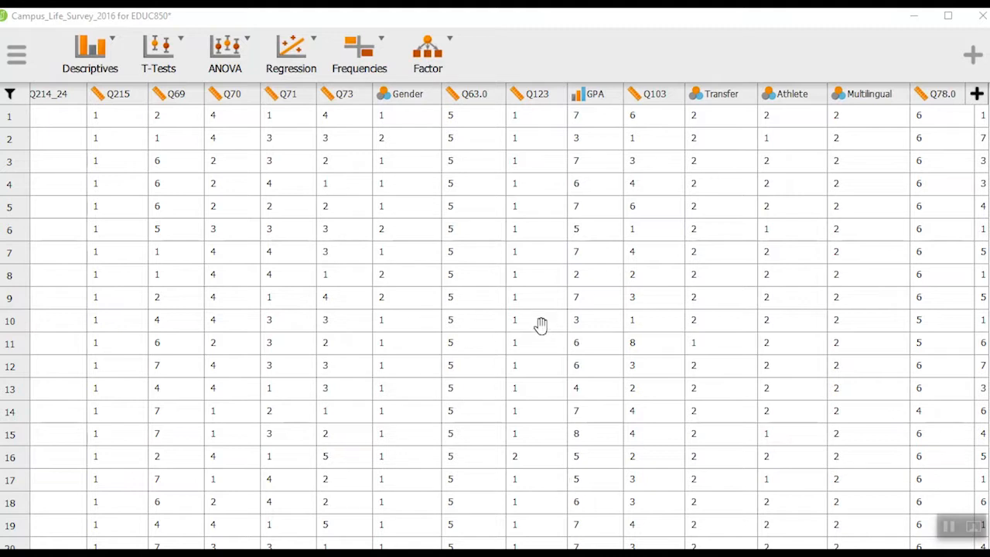
mouse_move(549, 211)
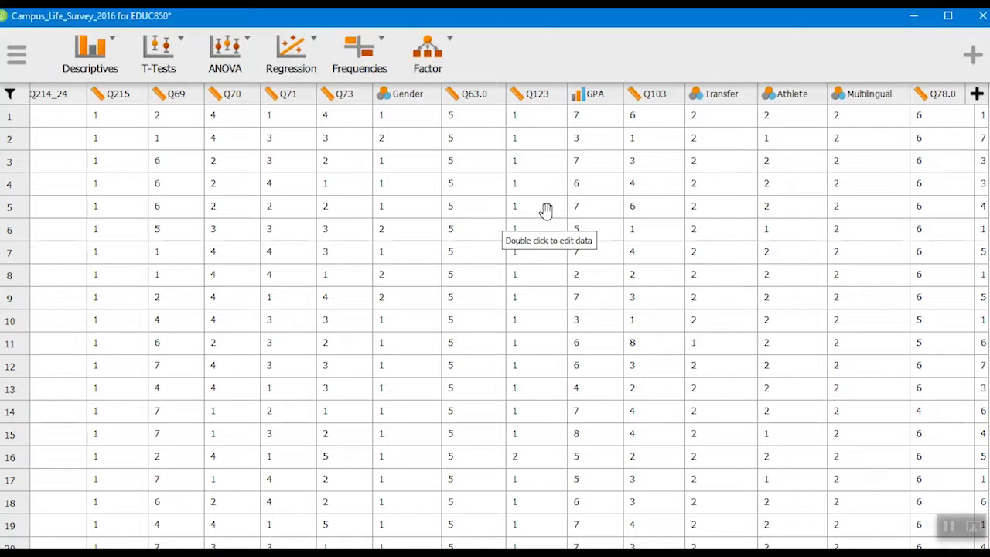
mouse_move(372, 54)
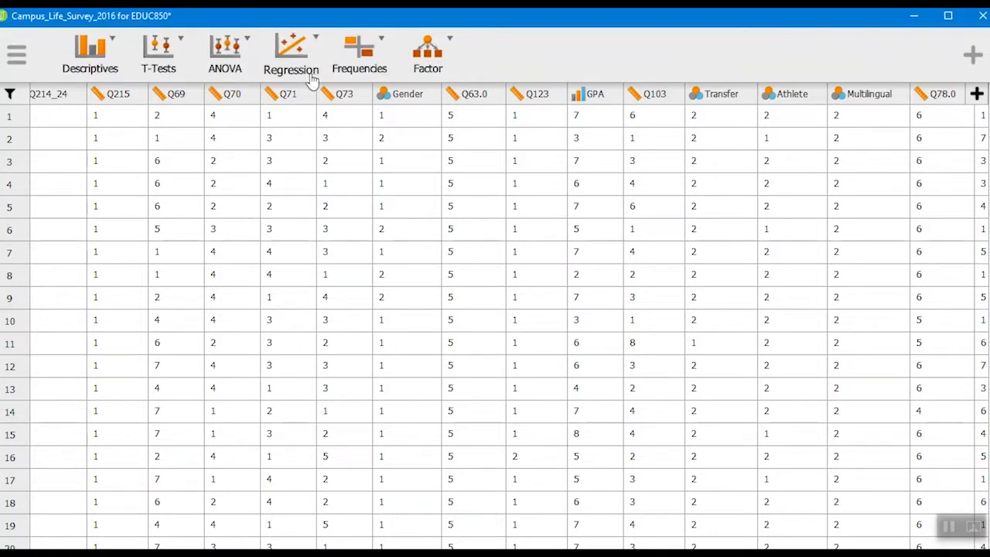
mouse_move(359, 54)
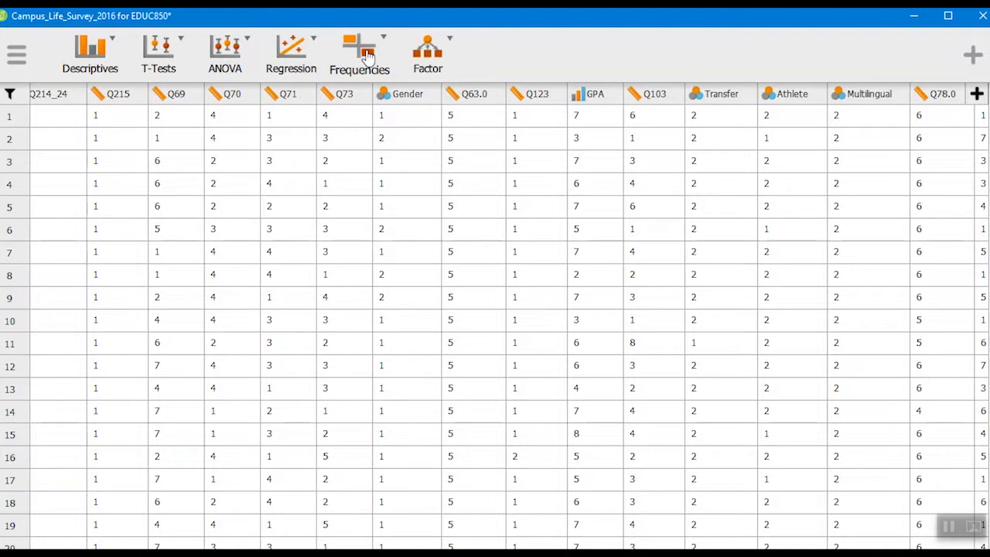
Start a Contingency Tables analysis from the Frequencies menu
left_click(358, 54)
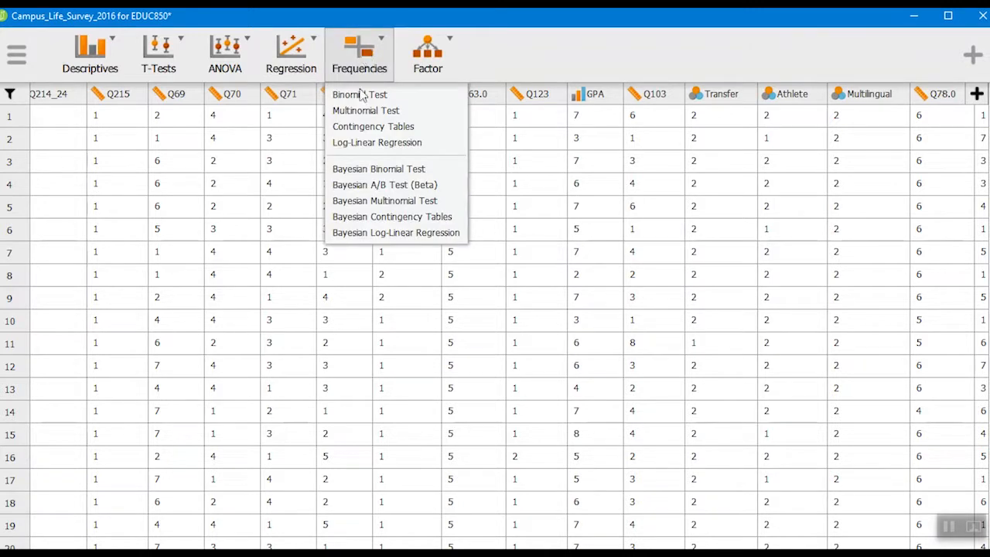
mouse_move(373, 126)
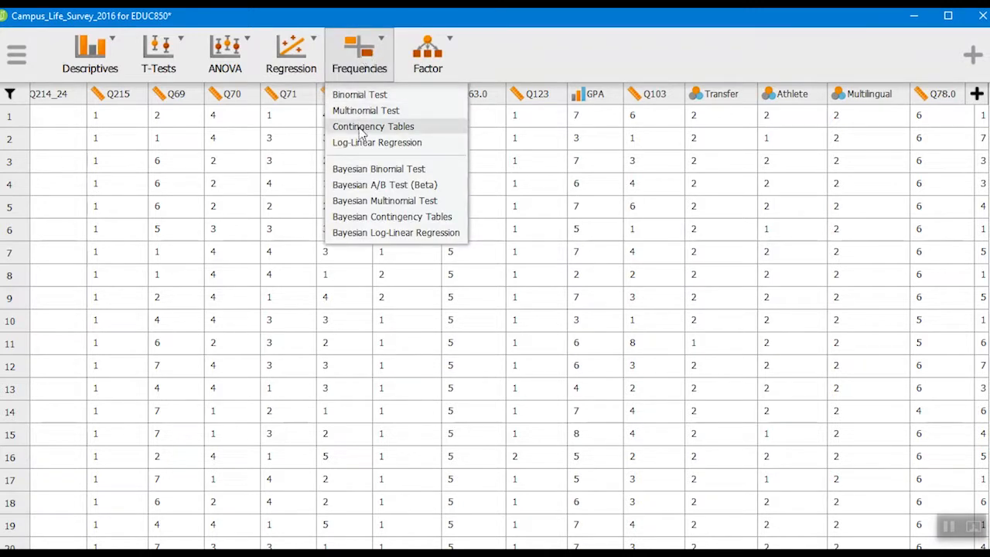
left_click(374, 127)
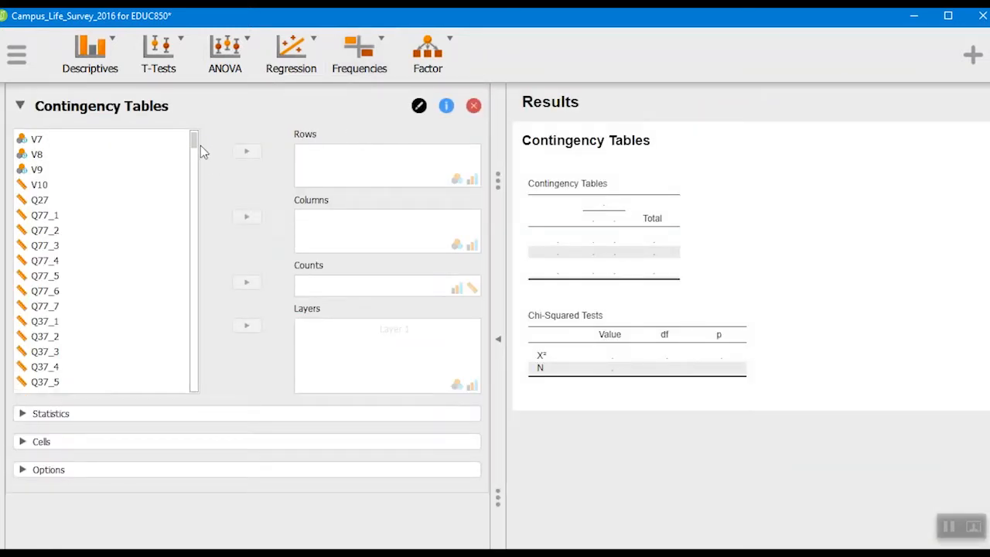
Assign StudyAbroadGroups as the contingency table rows
scroll("down", 3)
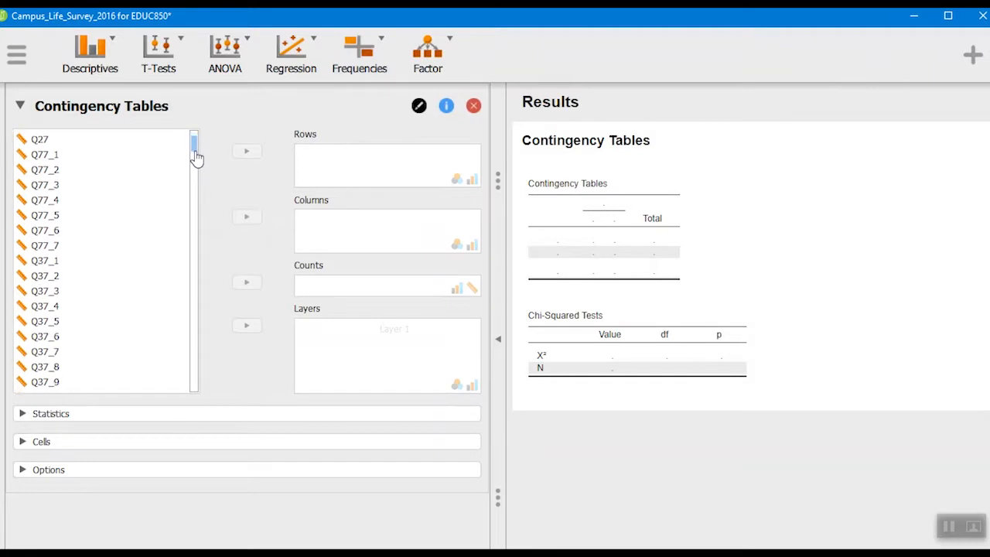
scroll("down", 3)
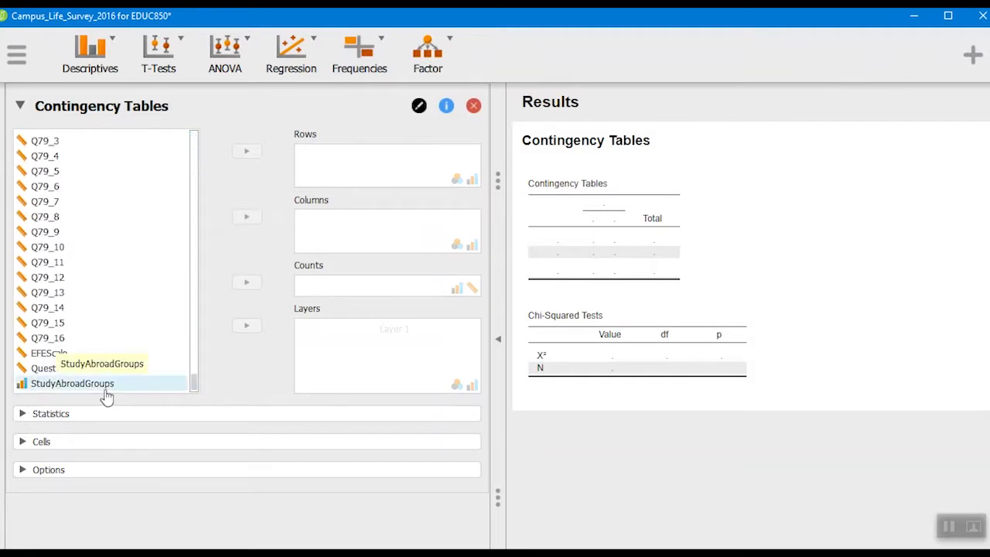
left_click(73, 382)
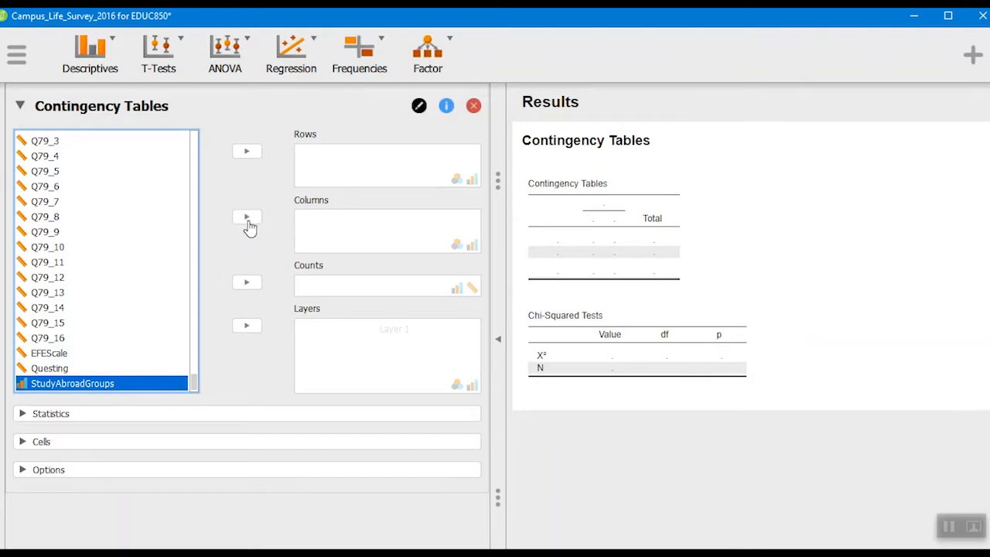
mouse_move(249, 193)
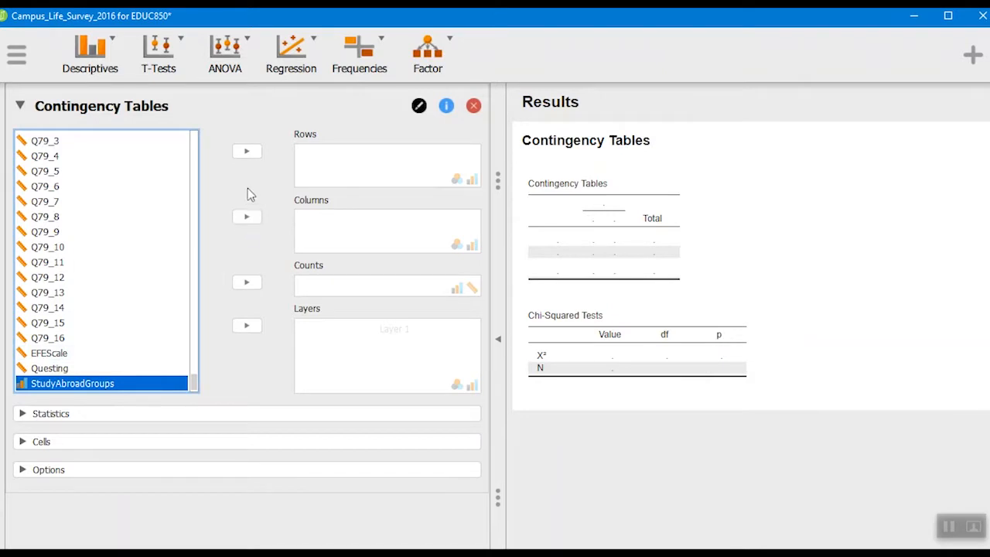
left_click(246, 151)
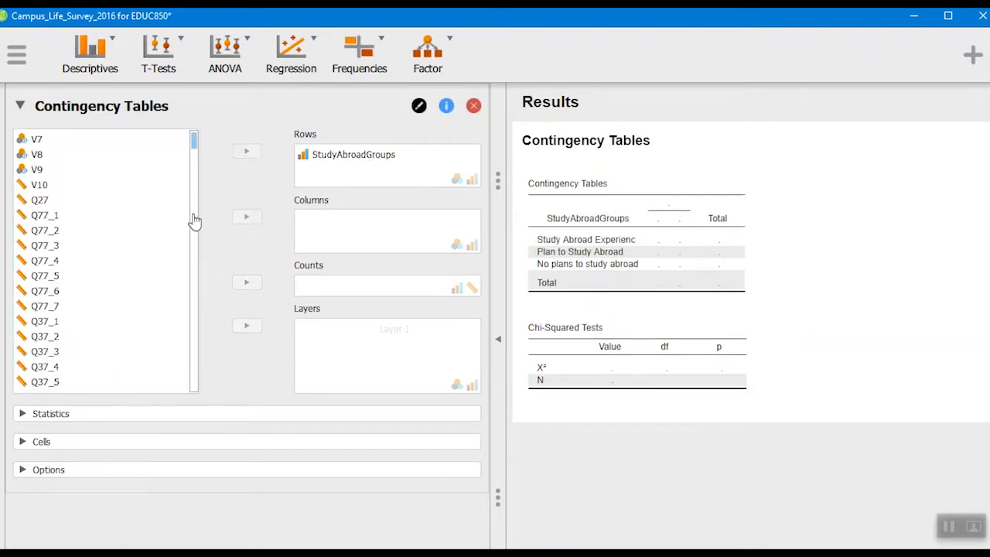
Assign Gender as the columns, producing chi-square 6.288, p = 0.043
scroll("down", 3)
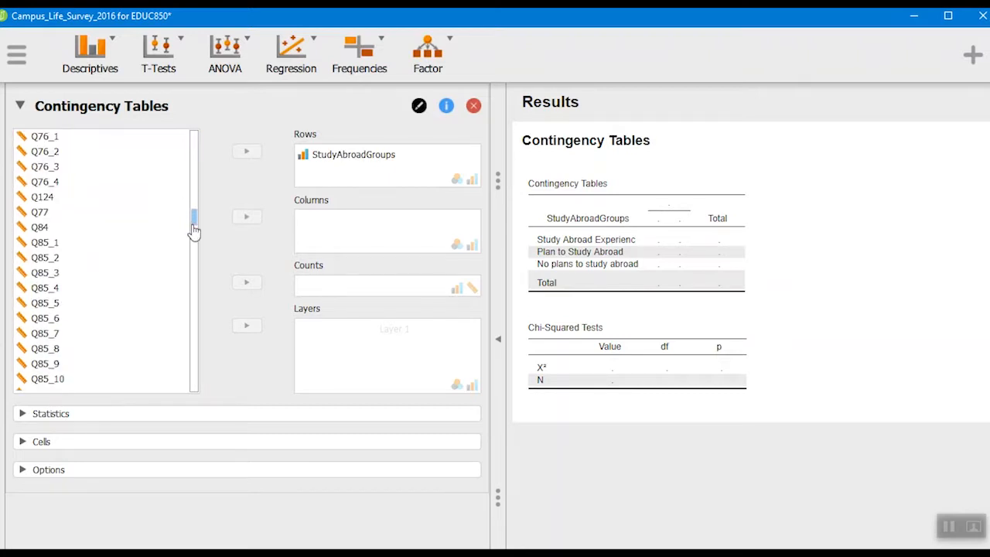
scroll("down", 3)
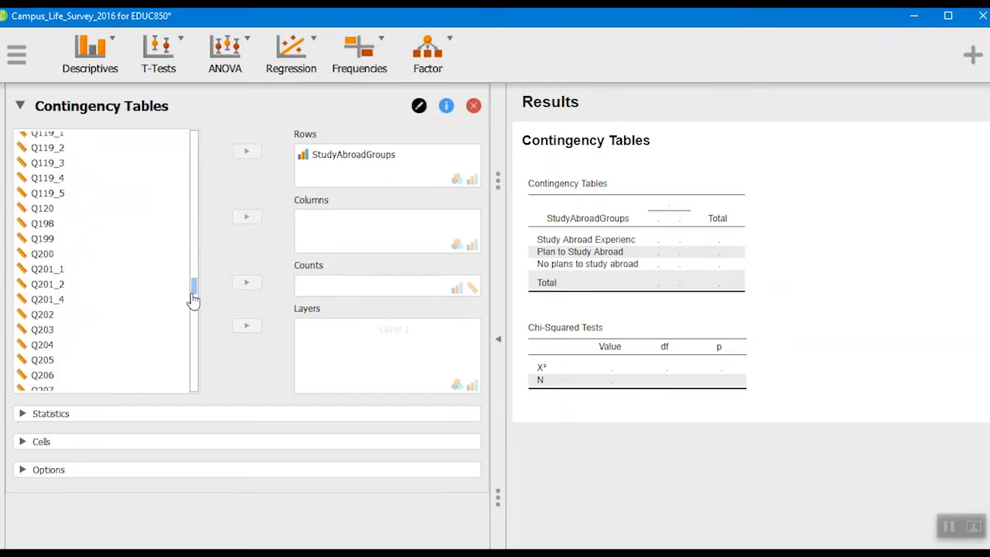
scroll("down", 3)
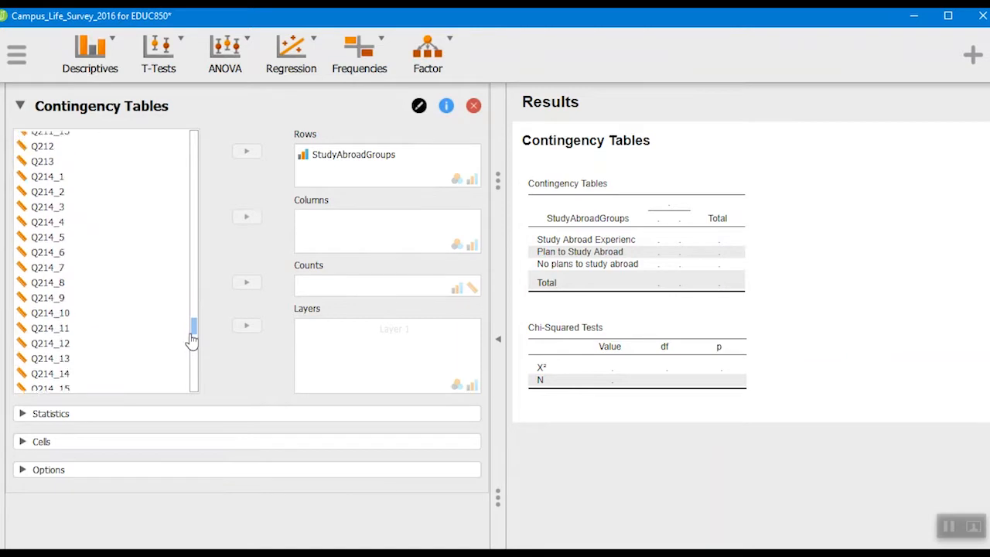
scroll("down", 3)
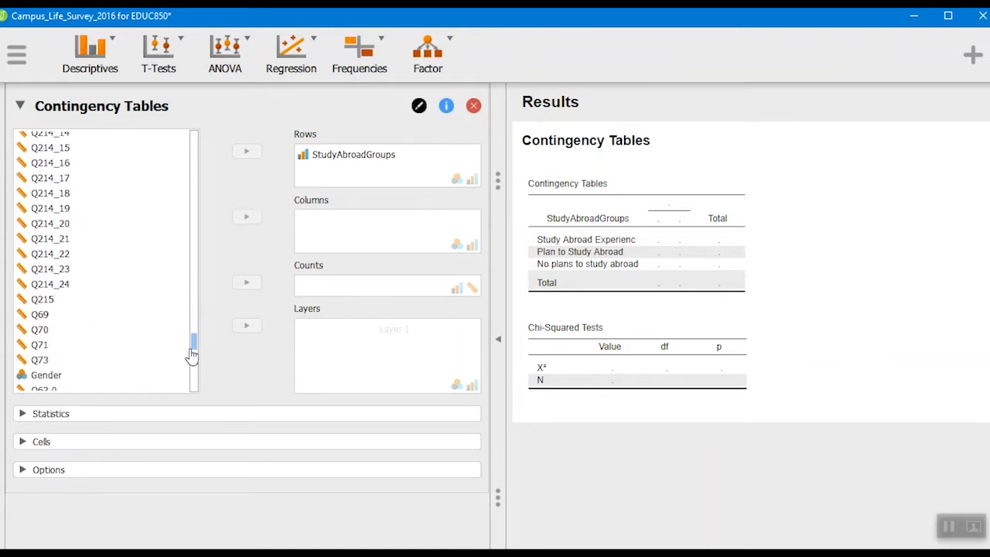
left_click(46, 375)
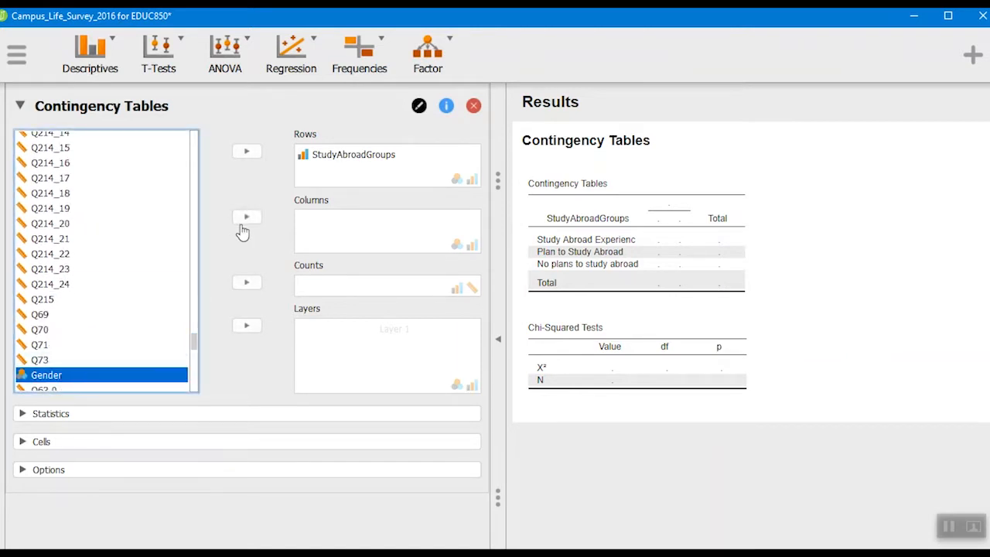
left_click(247, 216)
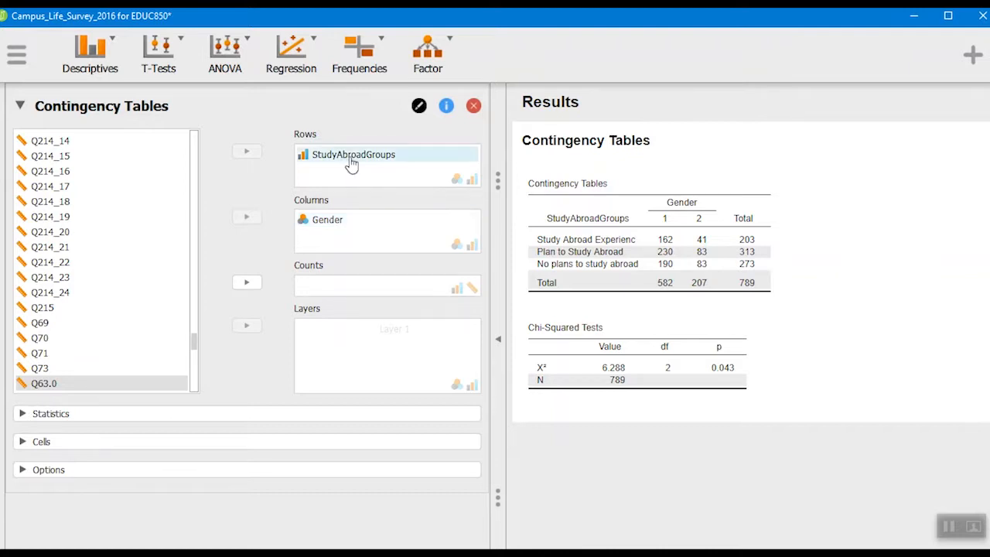
mouse_move(329, 165)
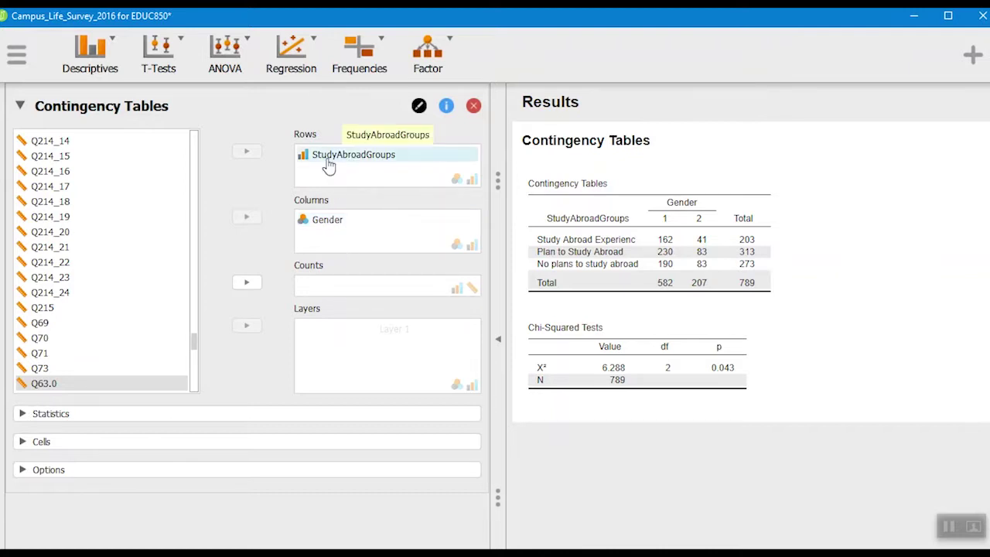
mouse_move(368, 238)
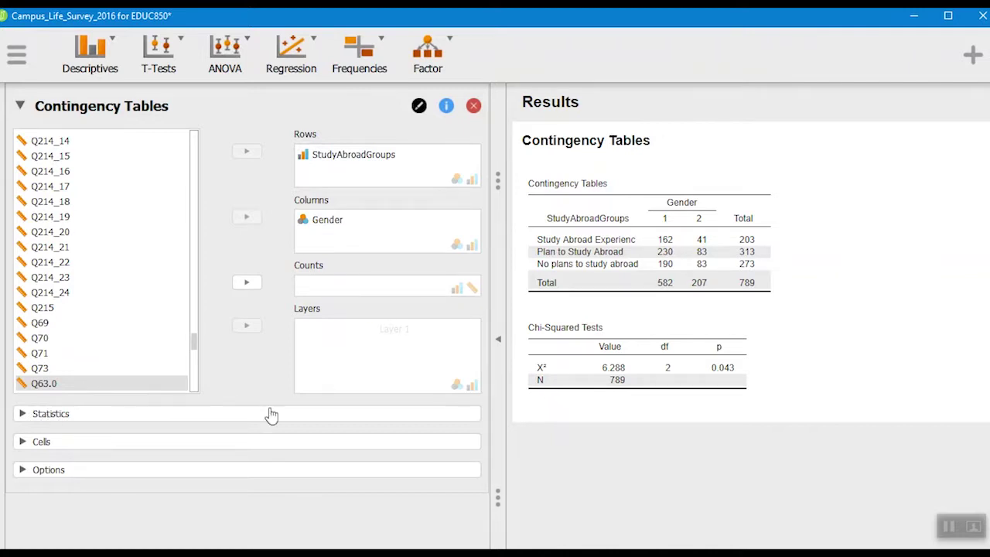
mouse_move(182, 473)
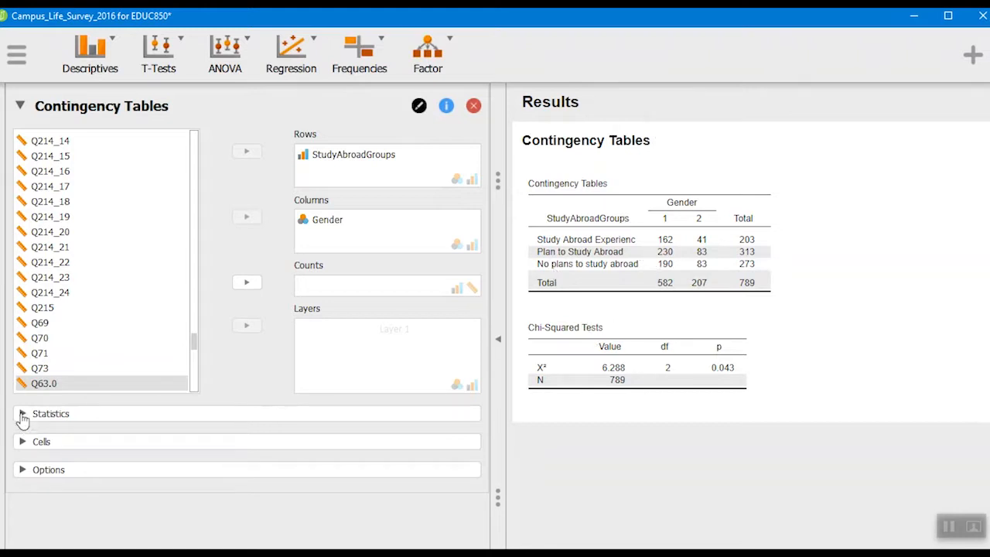
left_click(22, 413)
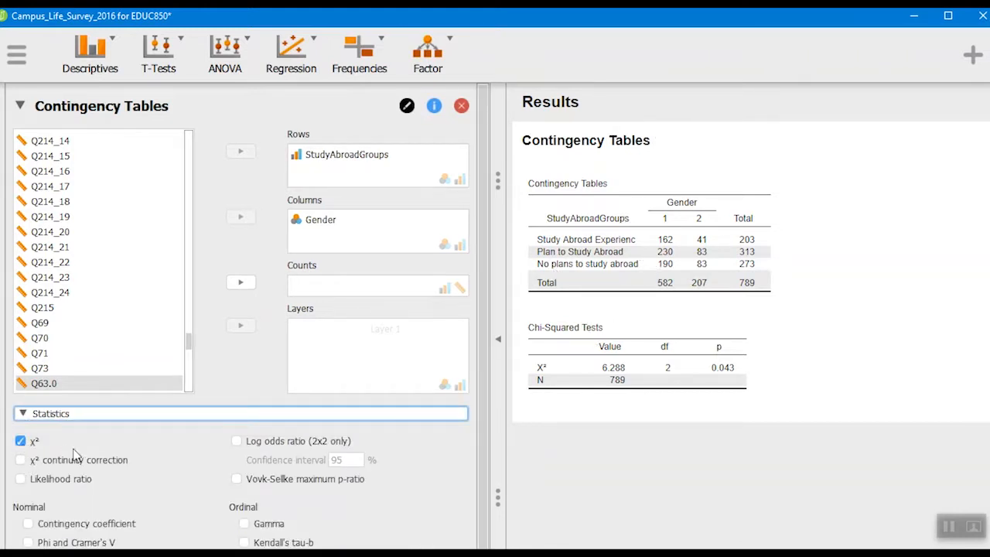
scroll("down", 3)
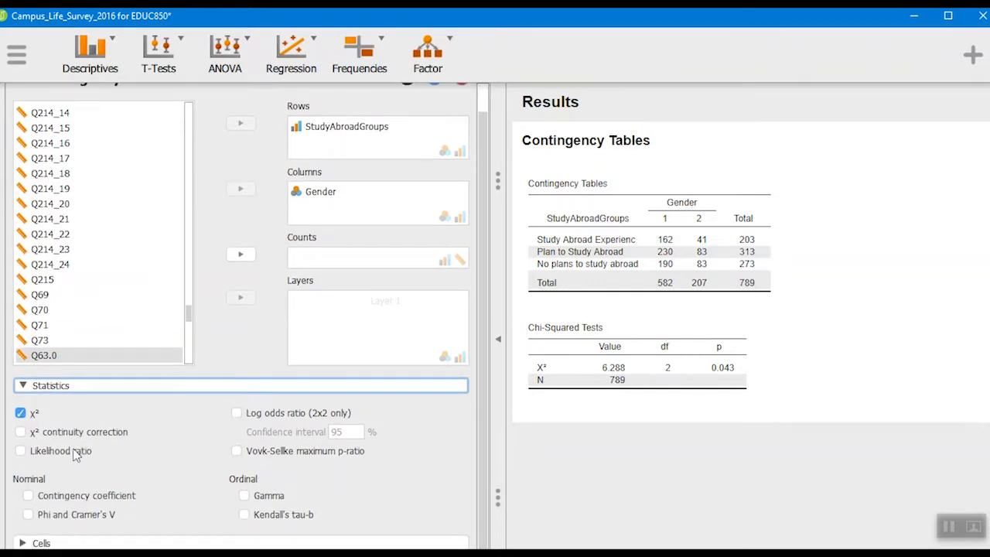
mouse_move(38, 437)
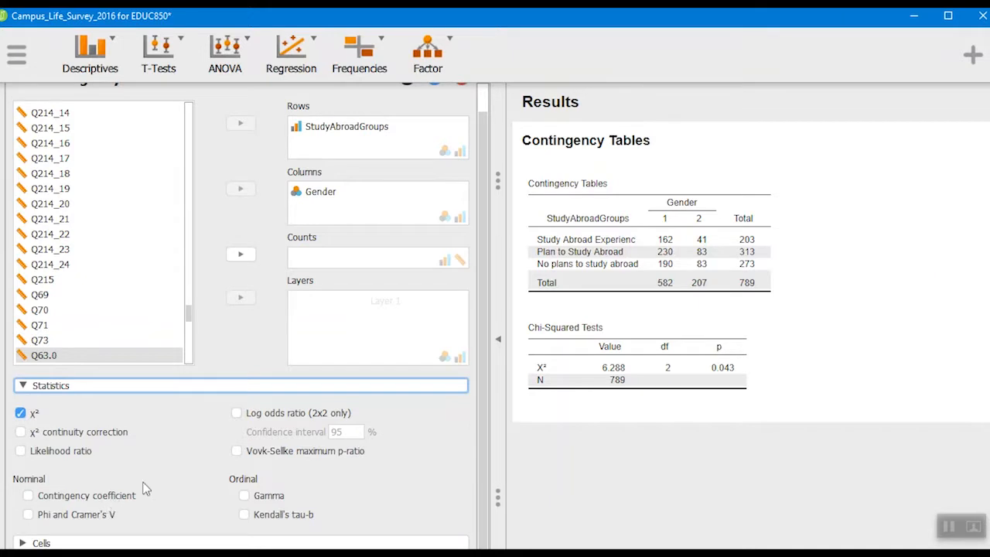
mouse_move(423, 282)
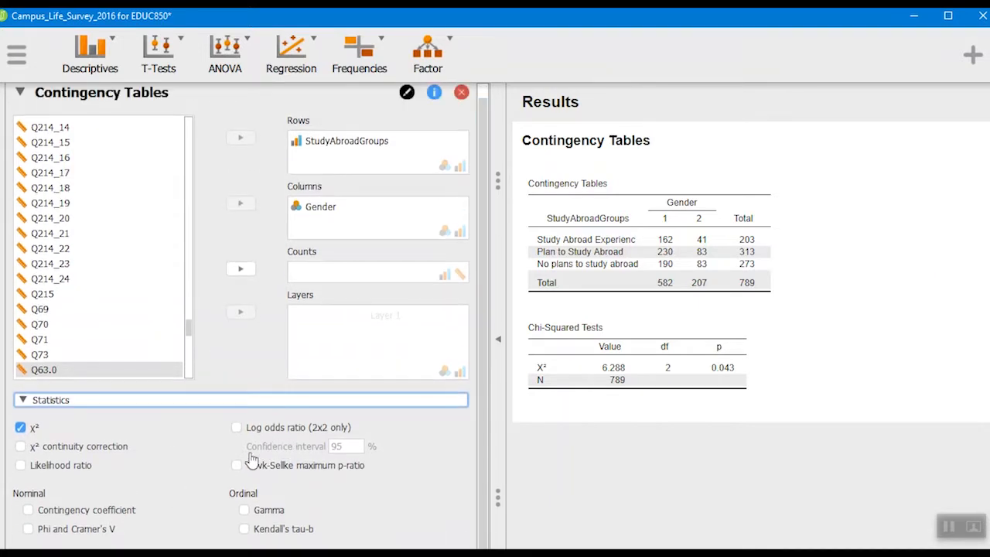
mouse_move(250, 460)
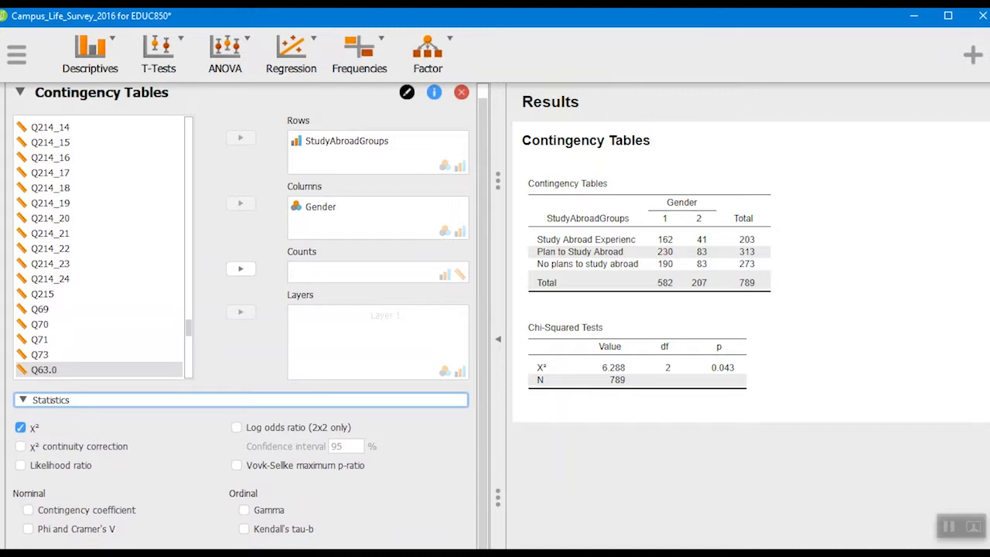
scroll("down", 3)
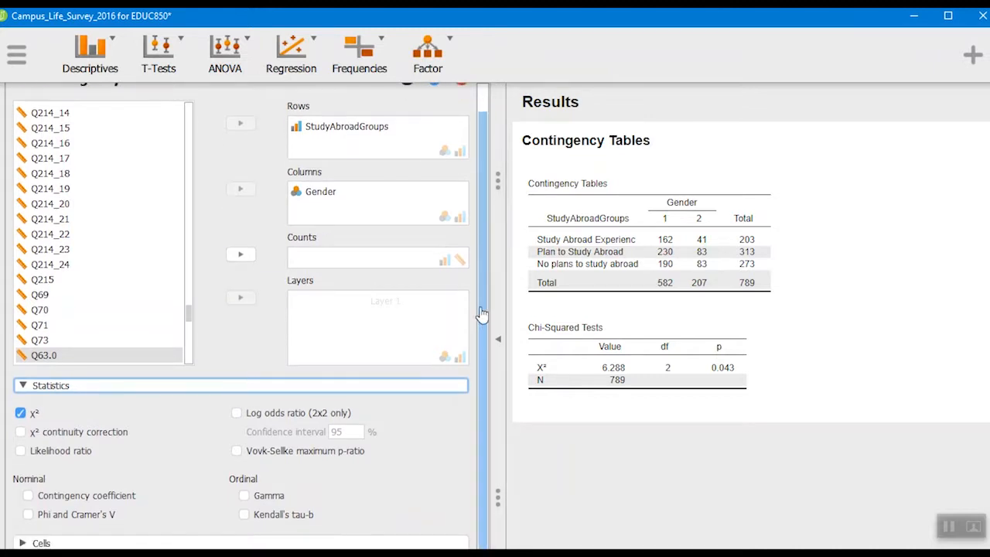
left_click(40, 542)
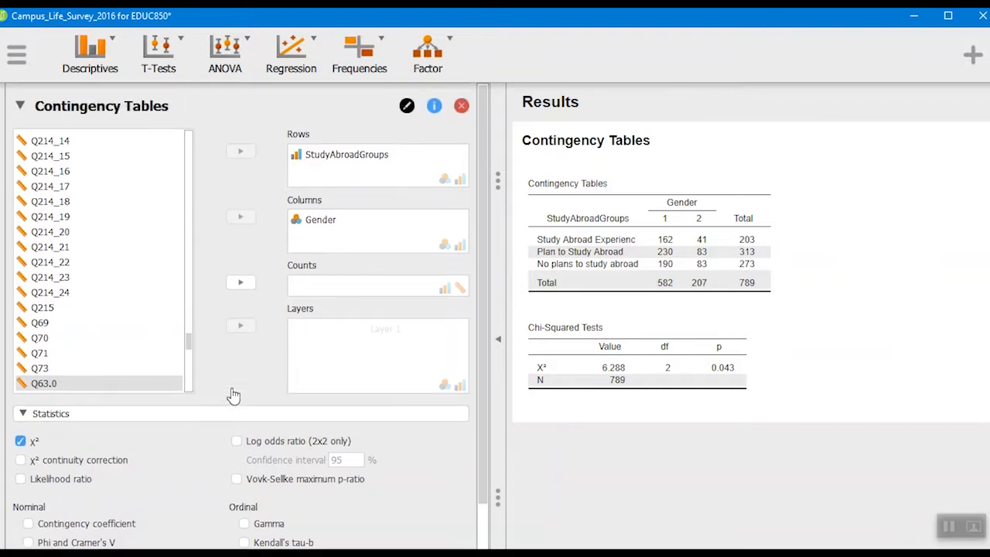
Enable column percentages and expected counts in the Cells options
scroll("down", 3)
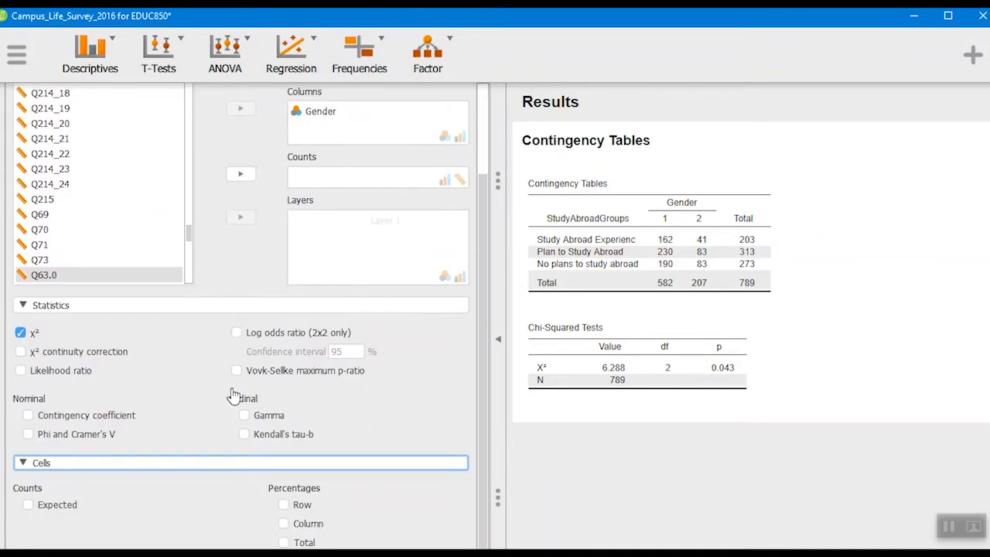
mouse_move(284, 509)
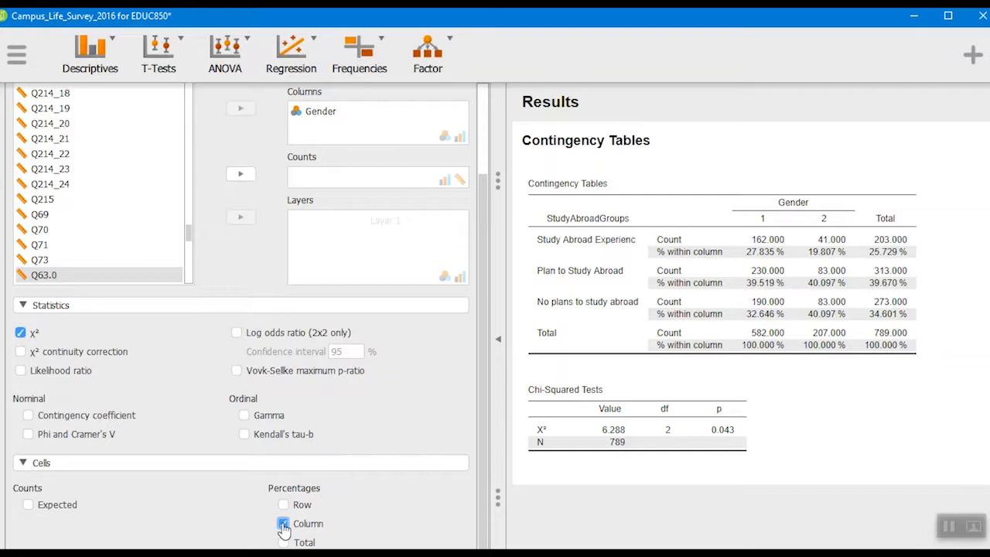
left_click(283, 524)
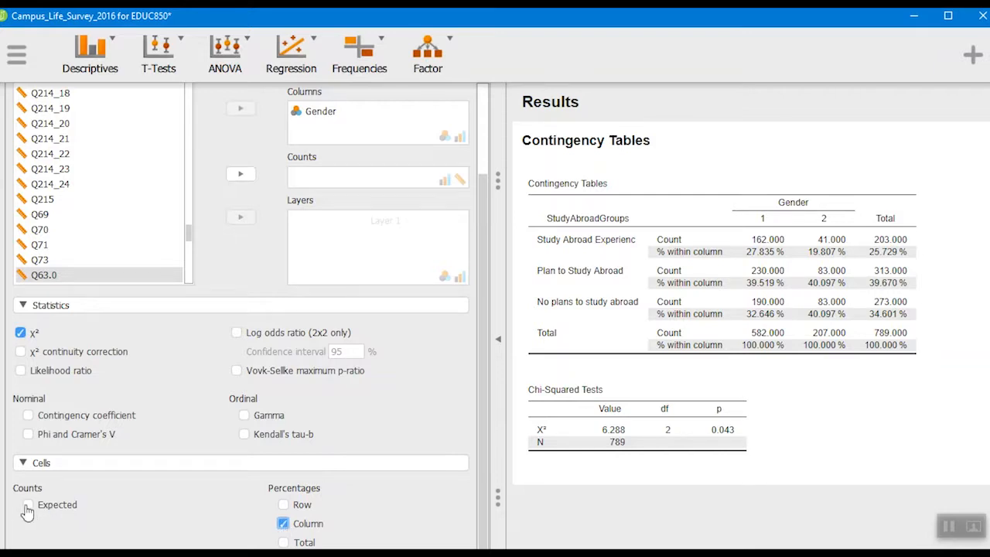
left_click(28, 504)
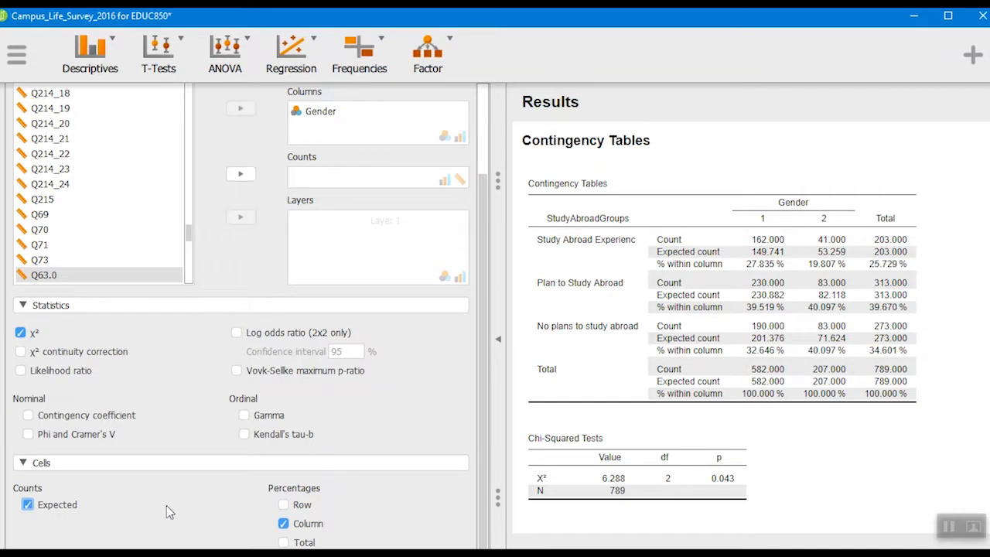
mouse_move(546, 366)
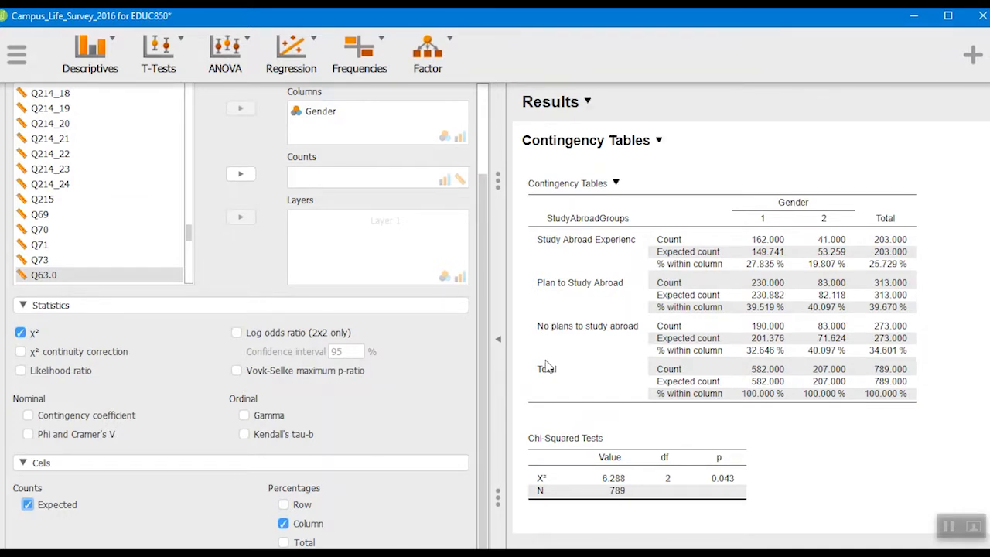
mouse_move(771, 234)
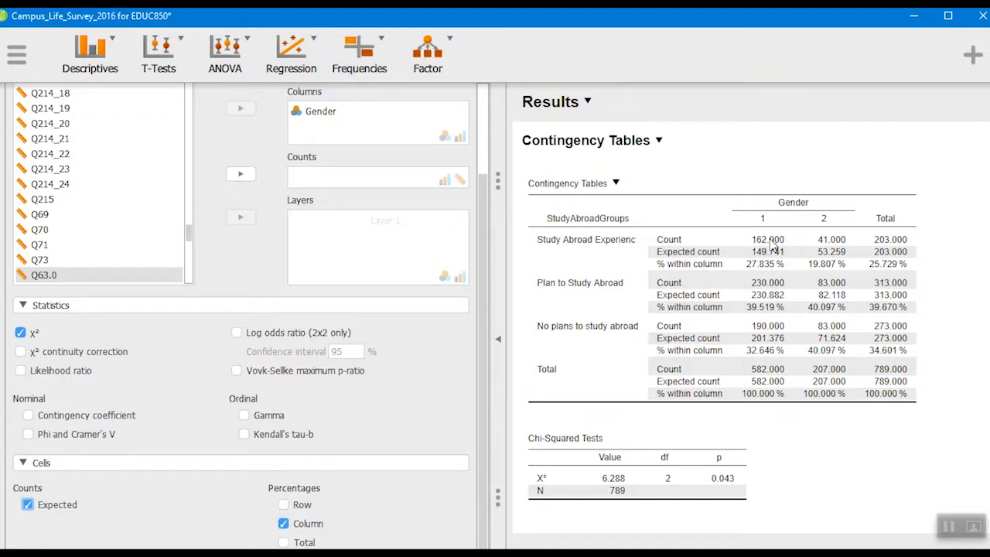
mouse_move(762, 233)
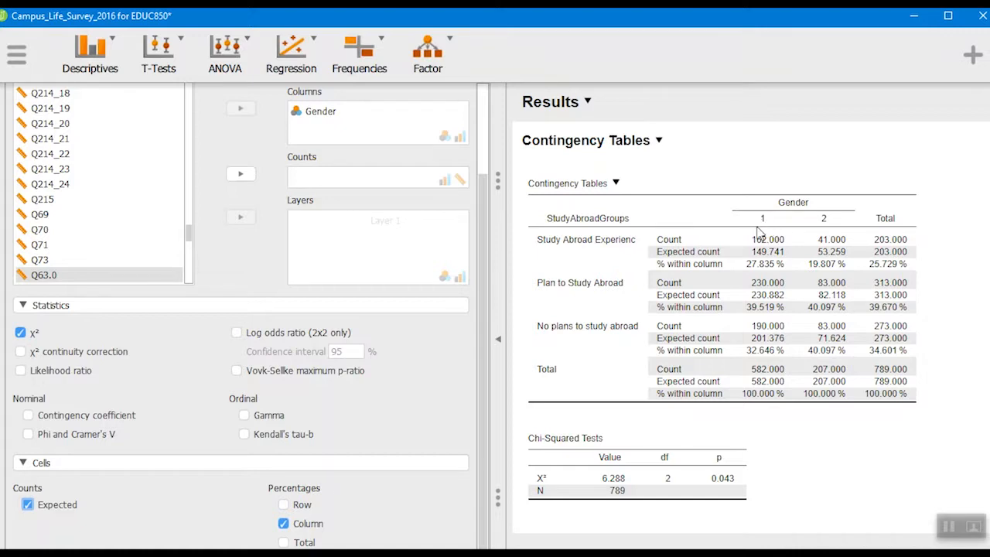
mouse_move(795, 231)
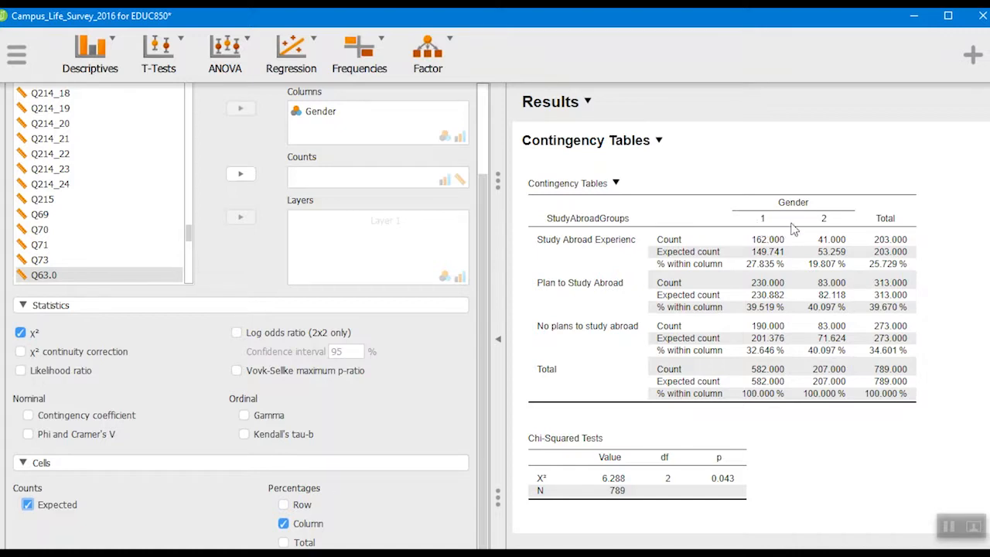
mouse_move(754, 264)
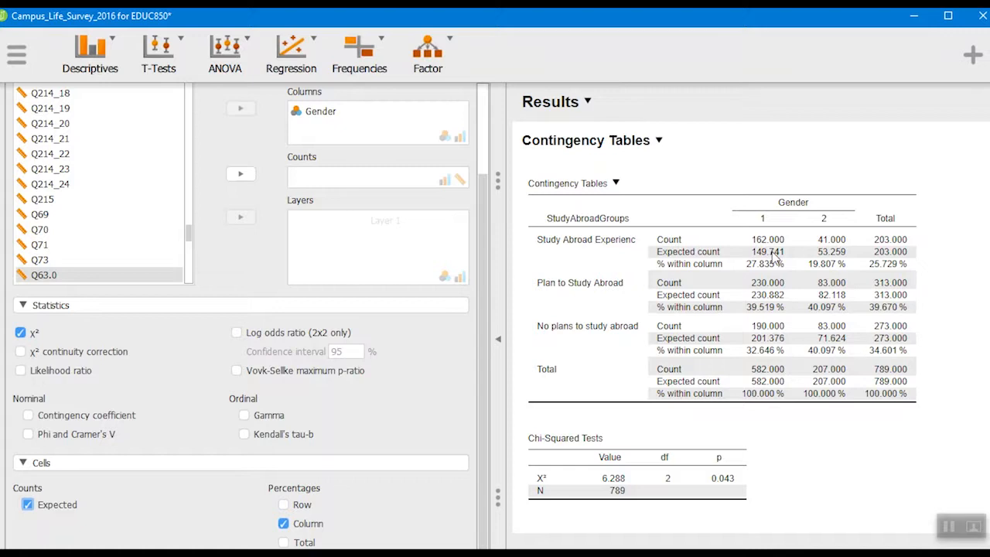
mouse_move(765, 240)
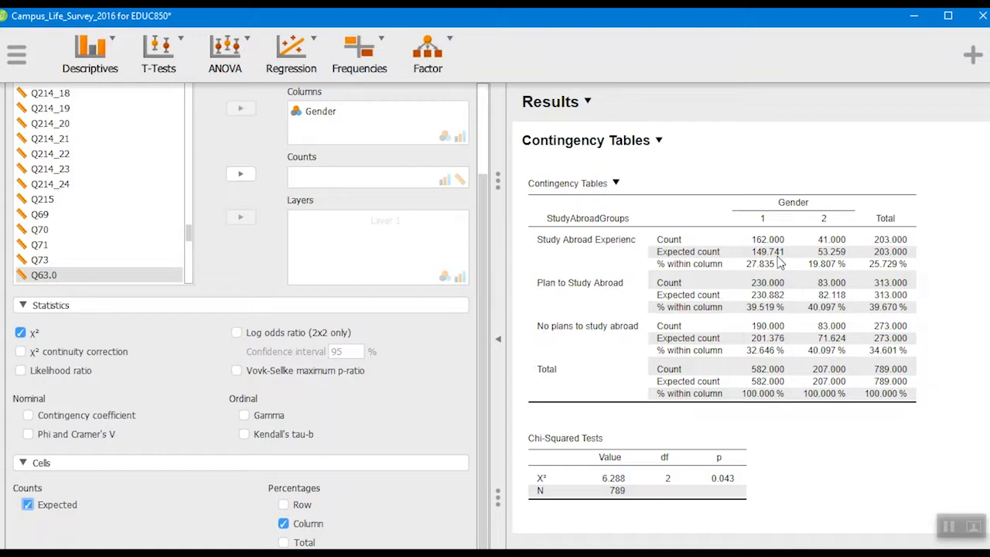
mouse_move(839, 248)
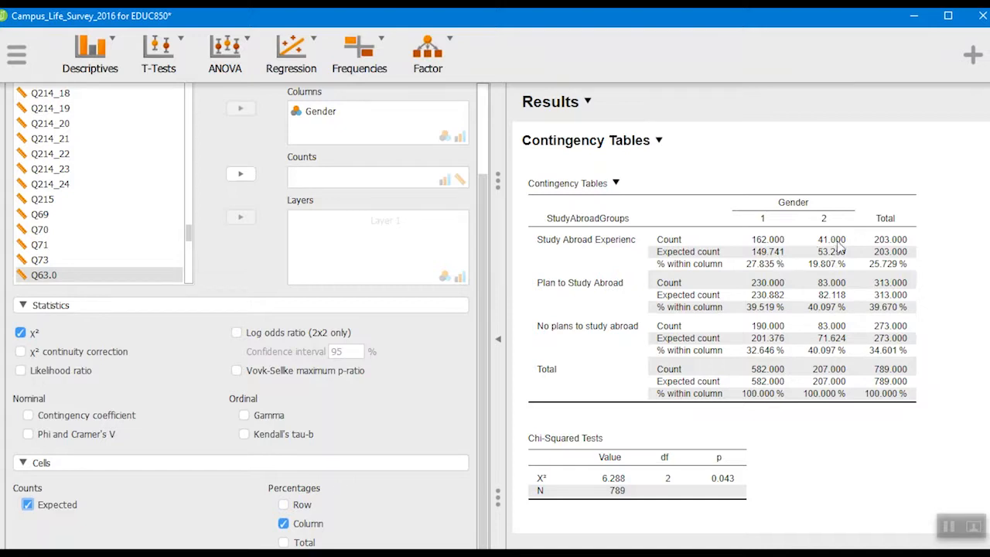
mouse_move(779, 292)
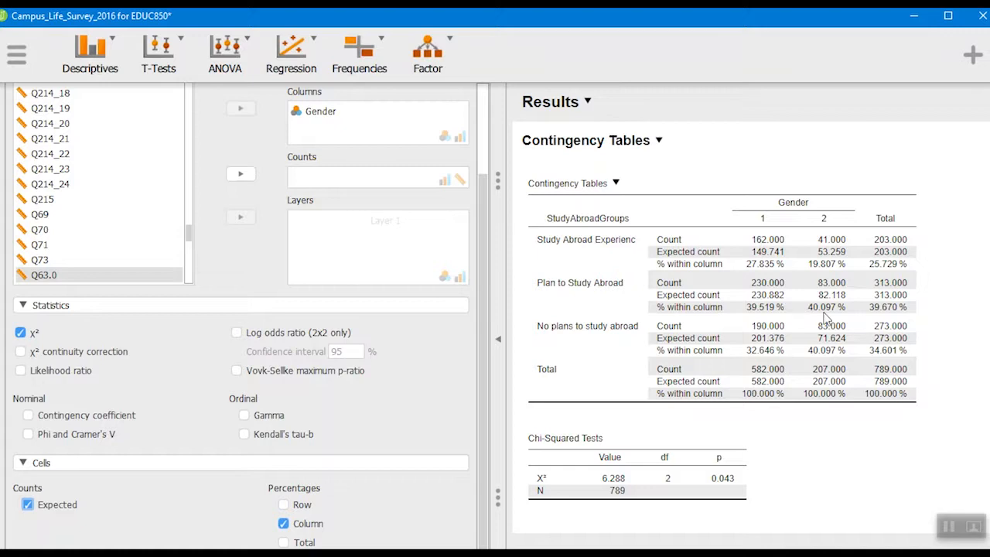
mouse_move(831, 314)
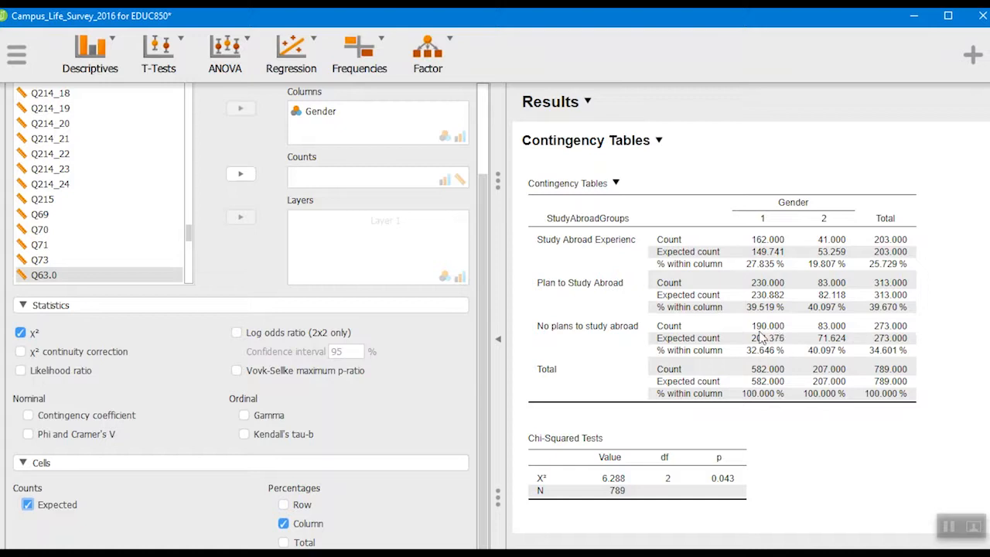
mouse_move(831, 342)
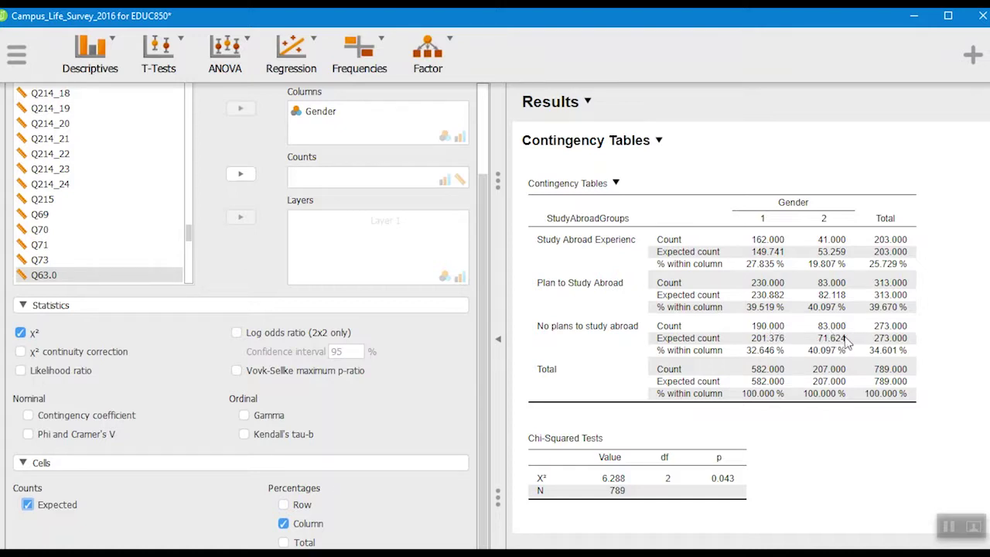
mouse_move(843, 393)
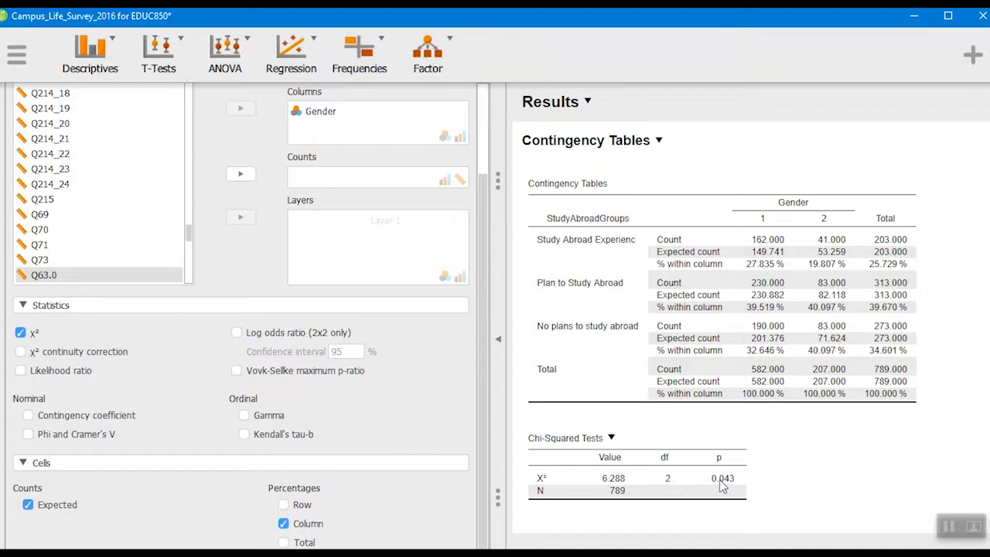
mouse_move(788, 459)
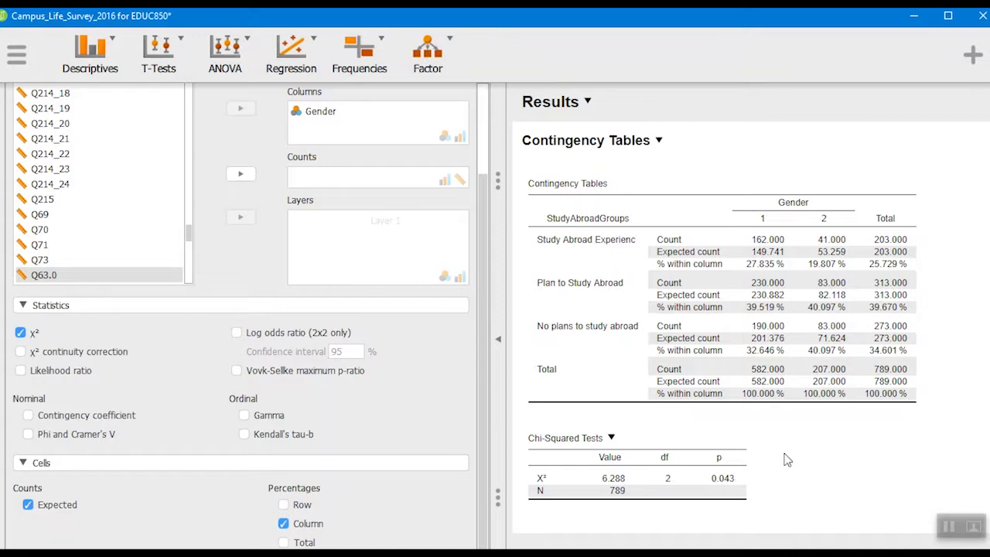
mouse_move(747, 480)
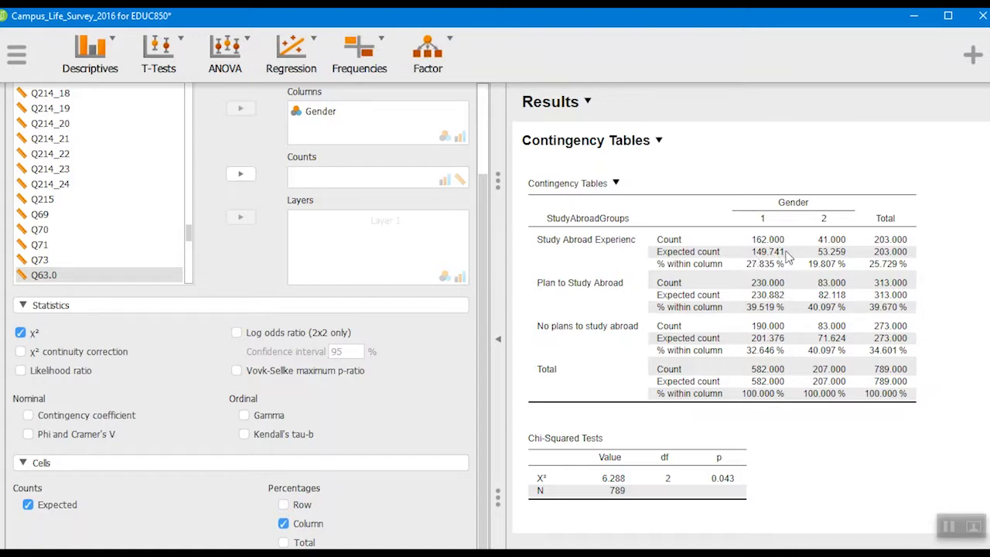
mouse_move(780, 265)
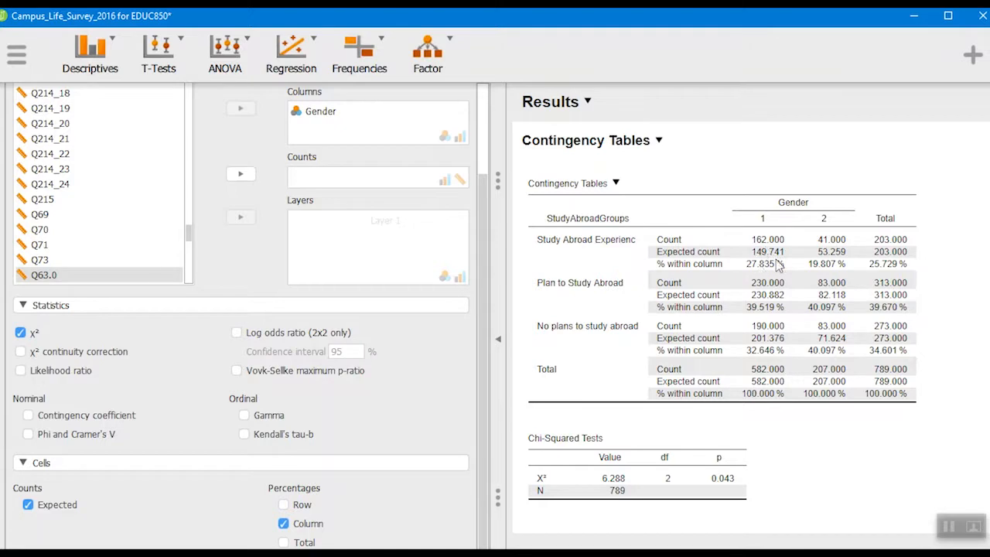
mouse_move(754, 267)
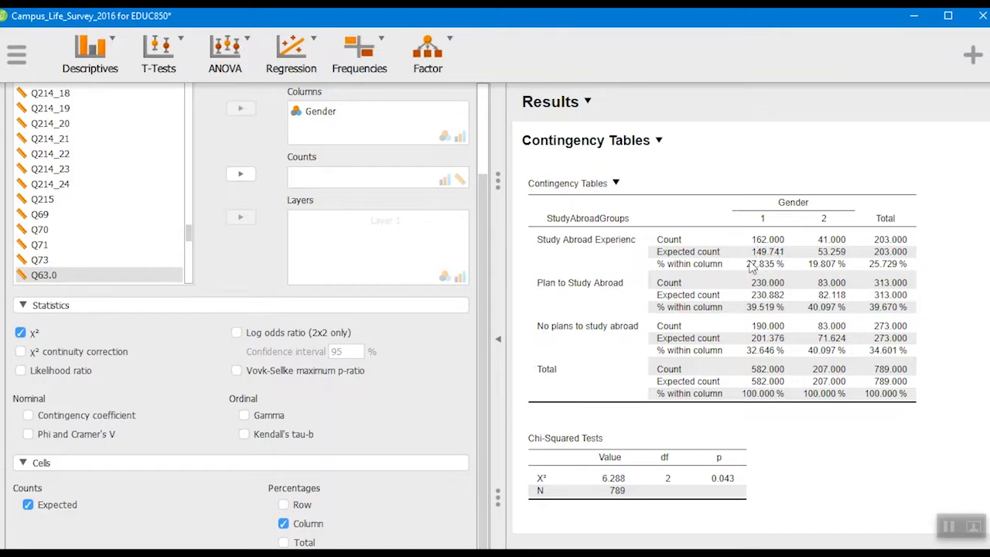
mouse_move(773, 261)
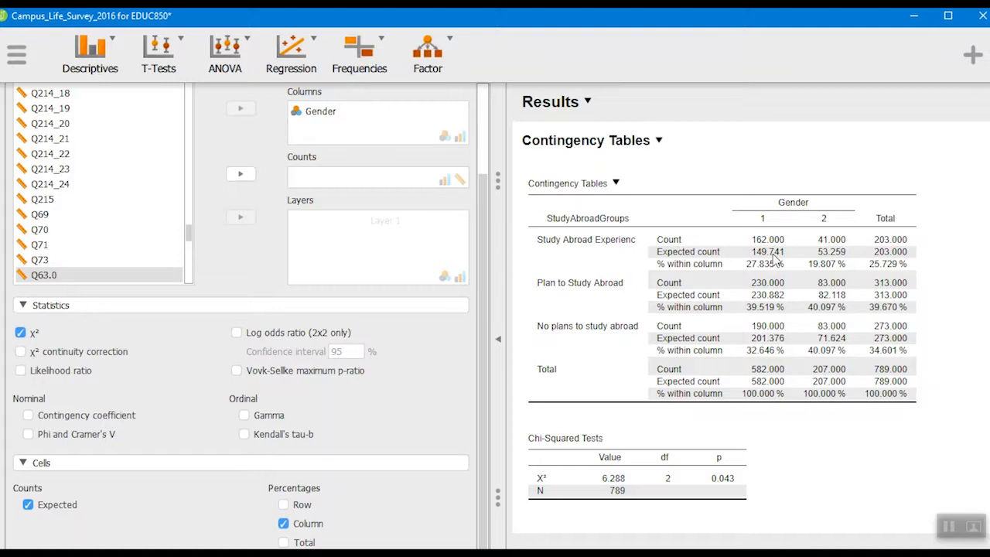
mouse_move(779, 263)
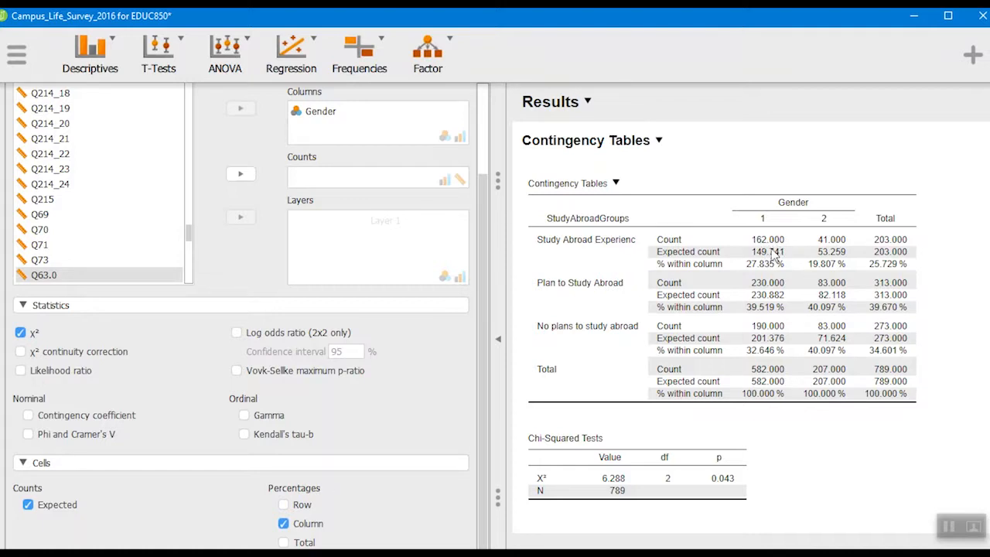
mouse_move(806, 256)
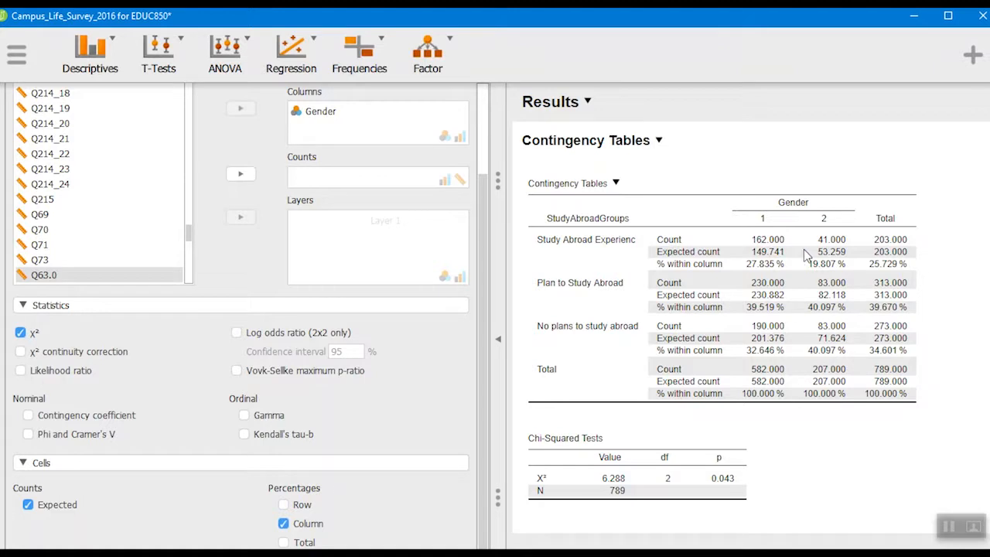
mouse_move(823, 373)
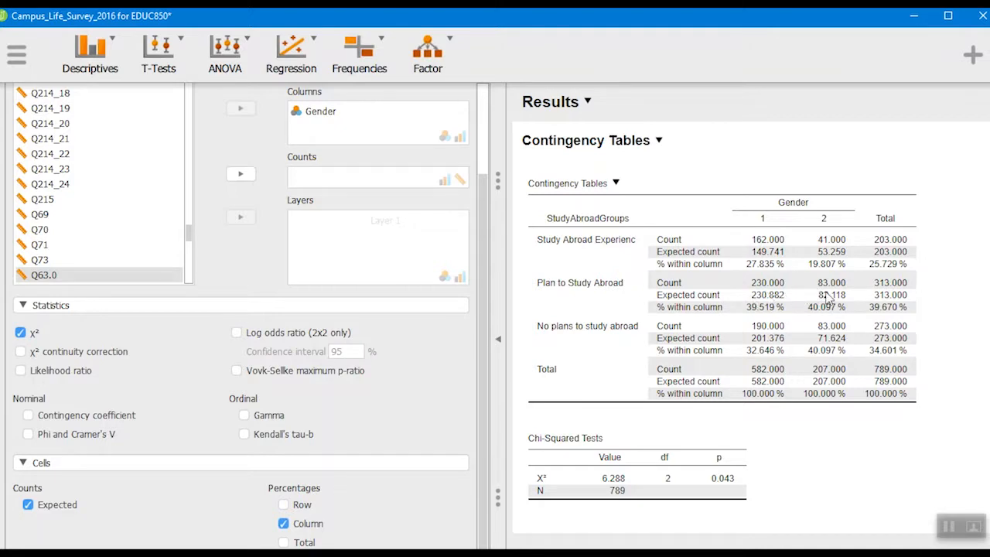
mouse_move(785, 337)
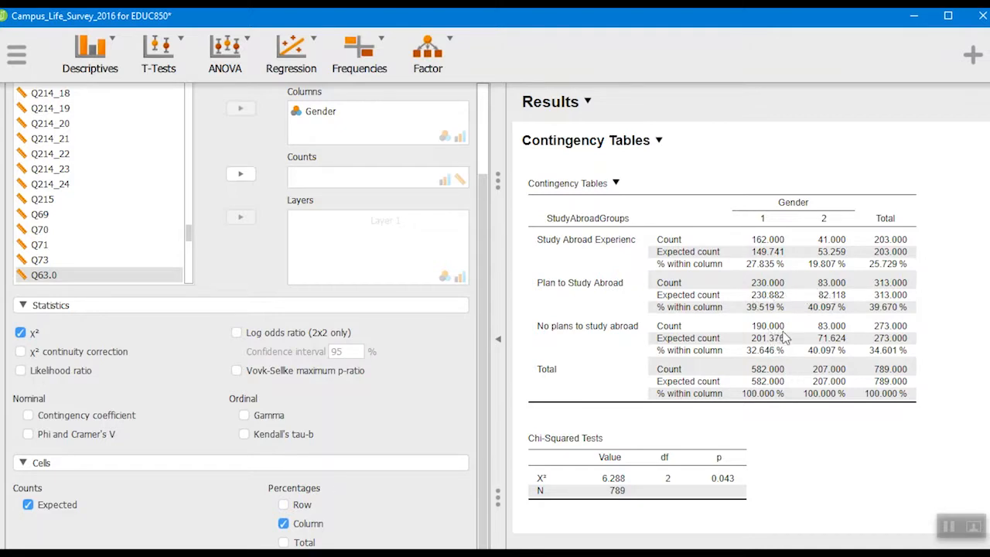
mouse_move(780, 351)
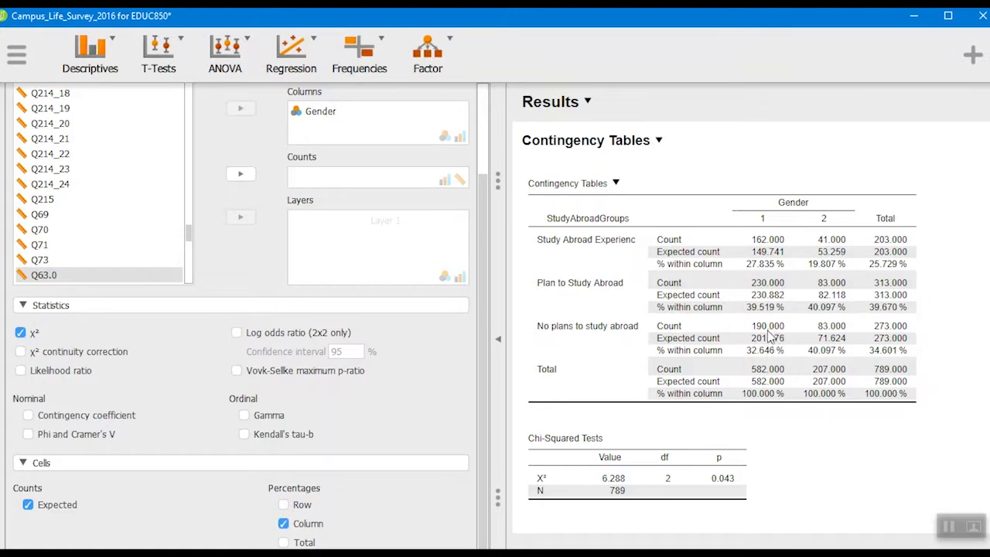
mouse_move(832, 336)
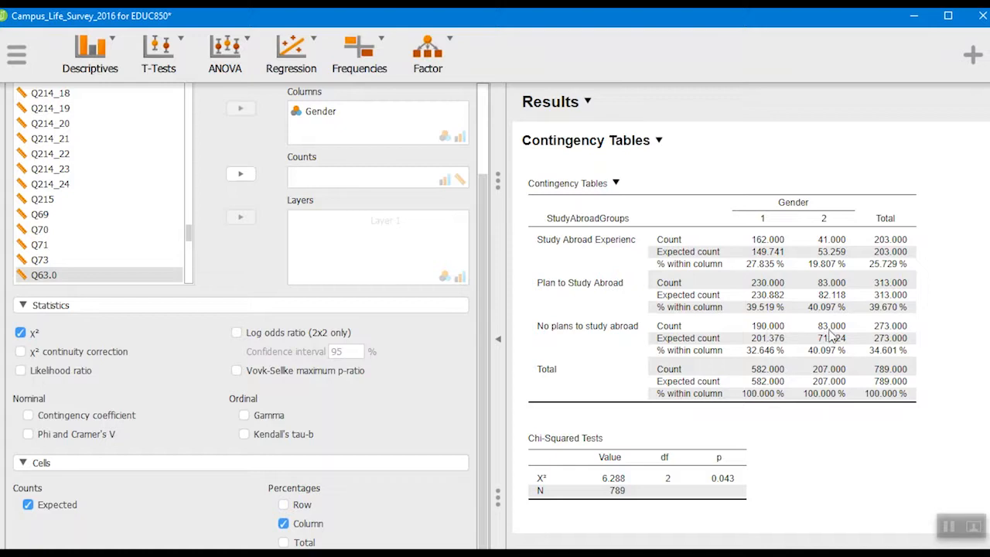
mouse_move(766, 347)
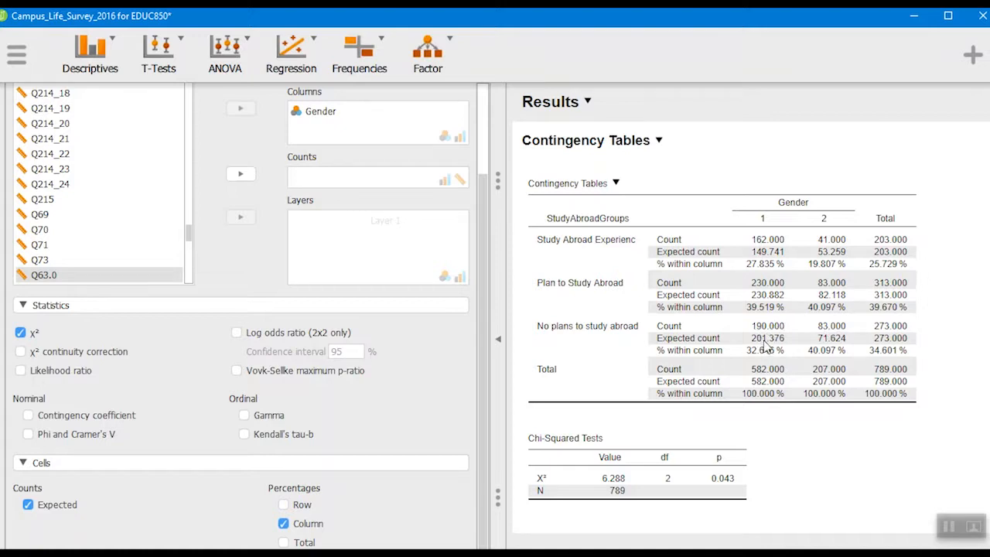
mouse_move(843, 334)
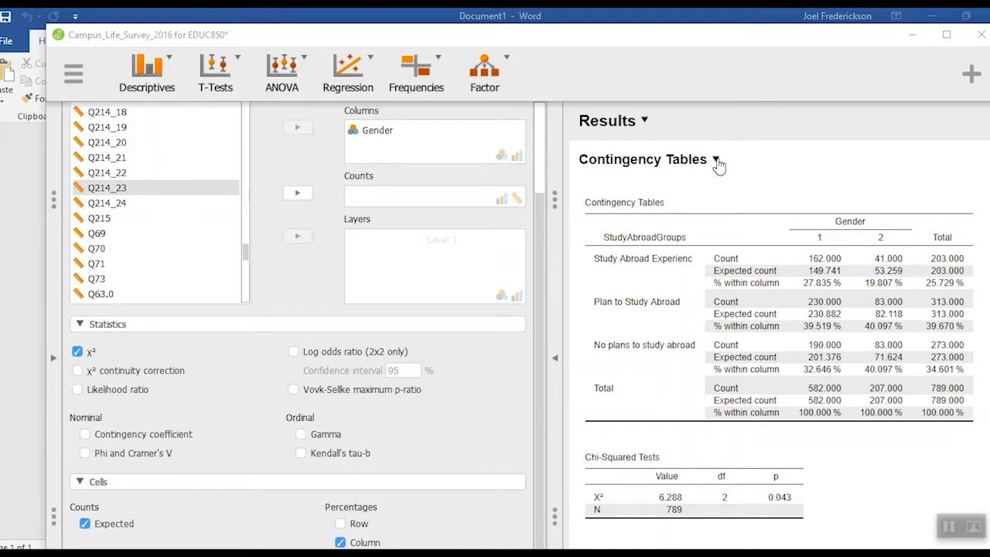
Paste the copied JASP contingency table and chi-squared results into the blank Word document
left_click(714, 159)
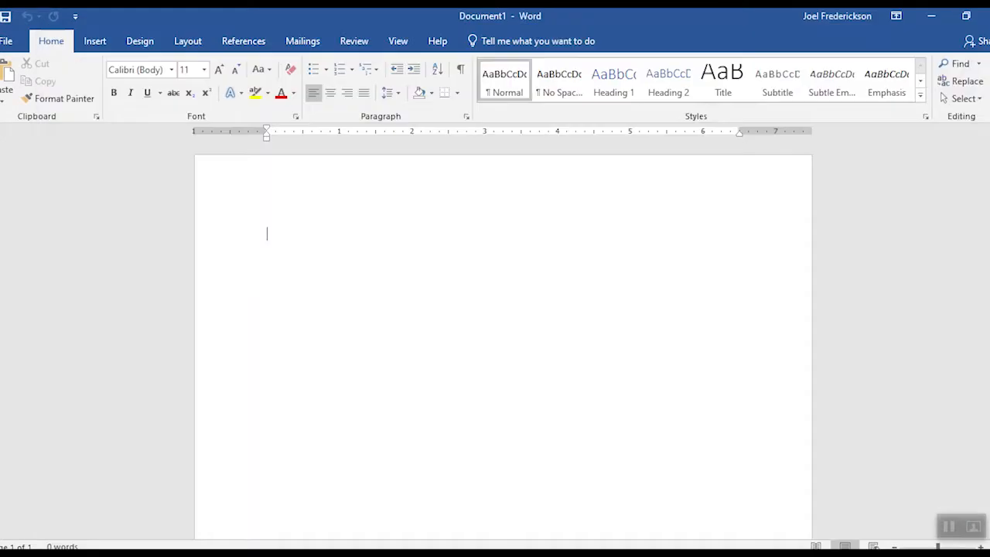
mouse_move(618, 237)
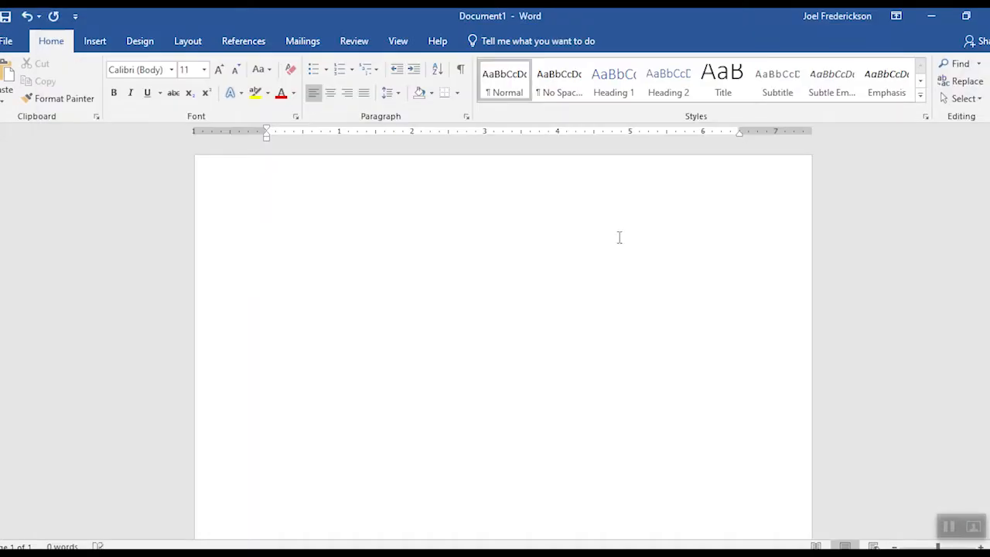
key("ctrl+v")
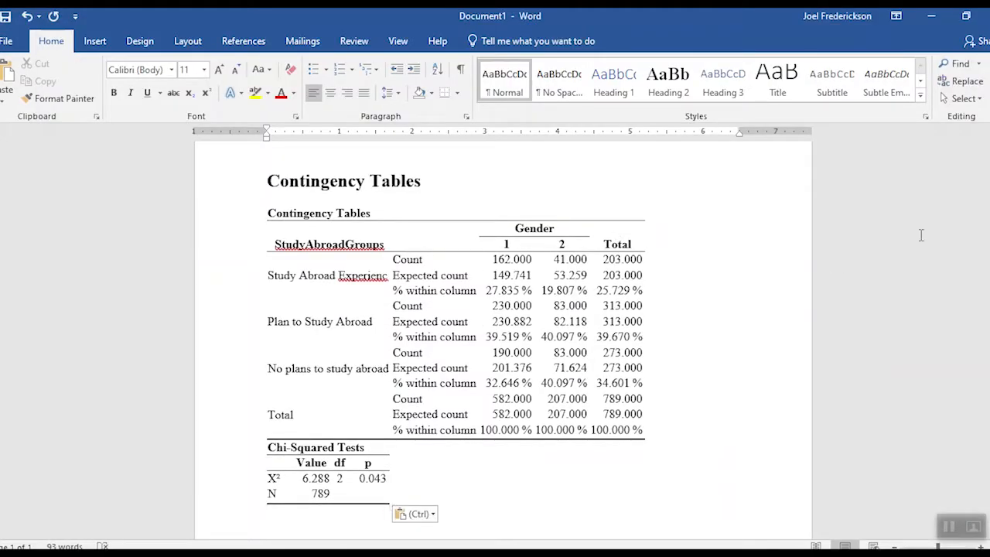
mouse_move(870, 140)
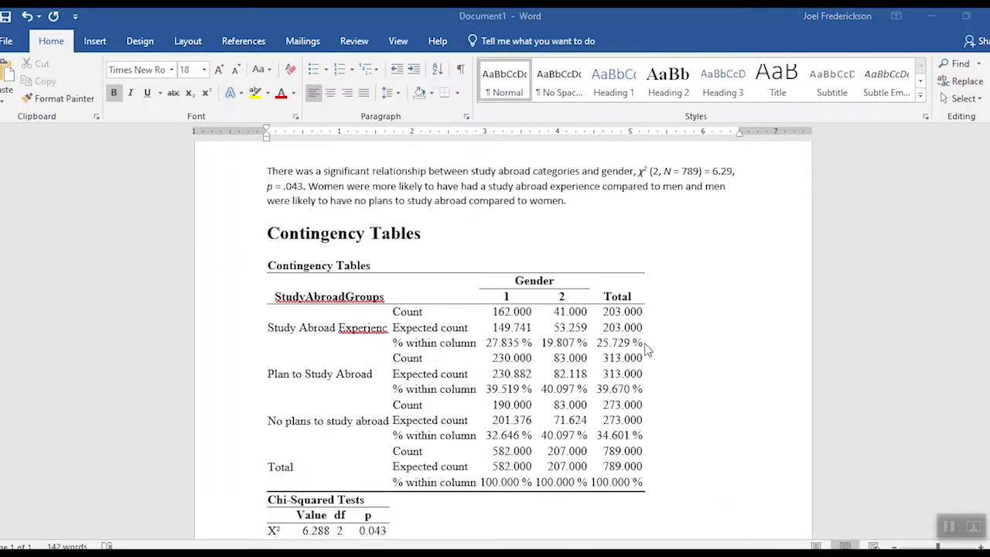
mouse_move(257, 203)
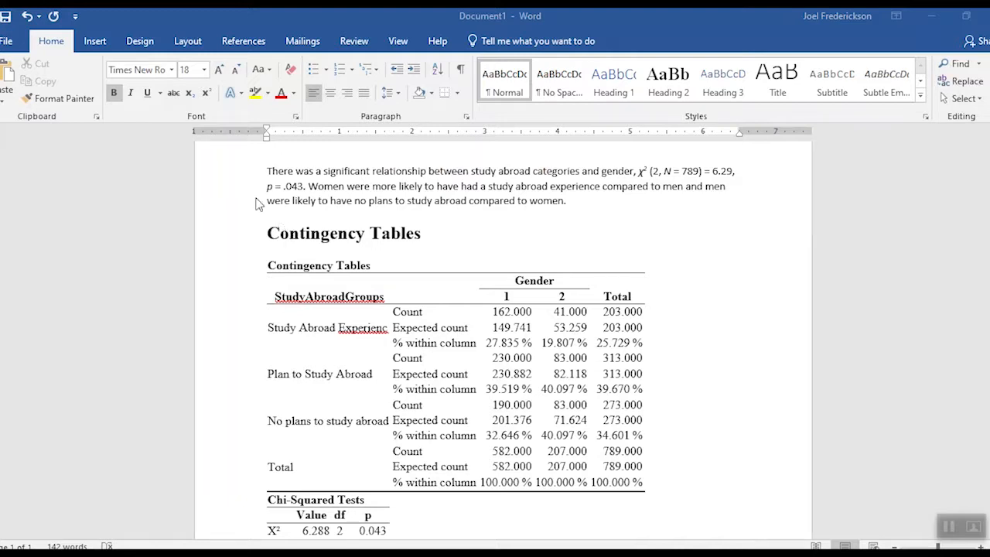
mouse_move(461, 188)
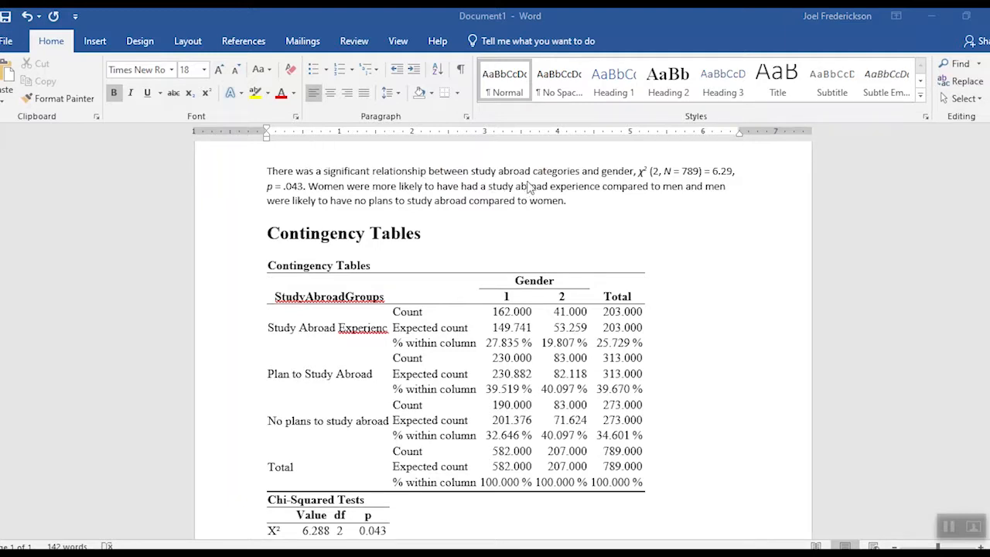
mouse_move(634, 184)
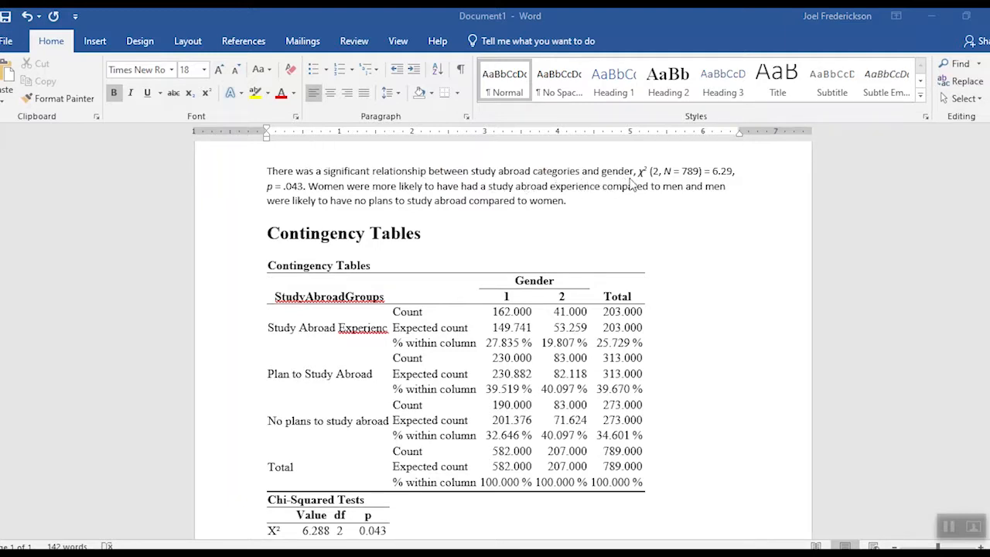
mouse_move(739, 184)
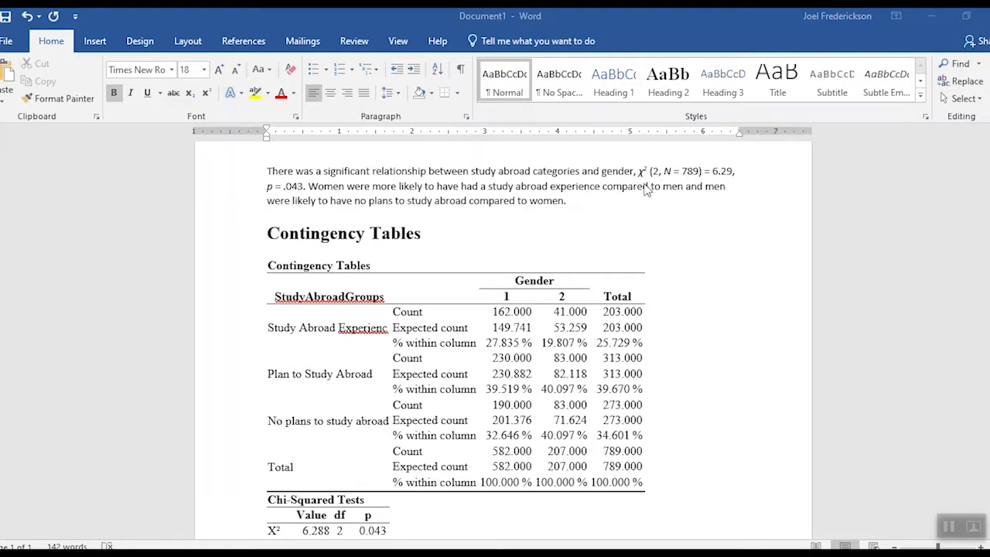
mouse_move(652, 172)
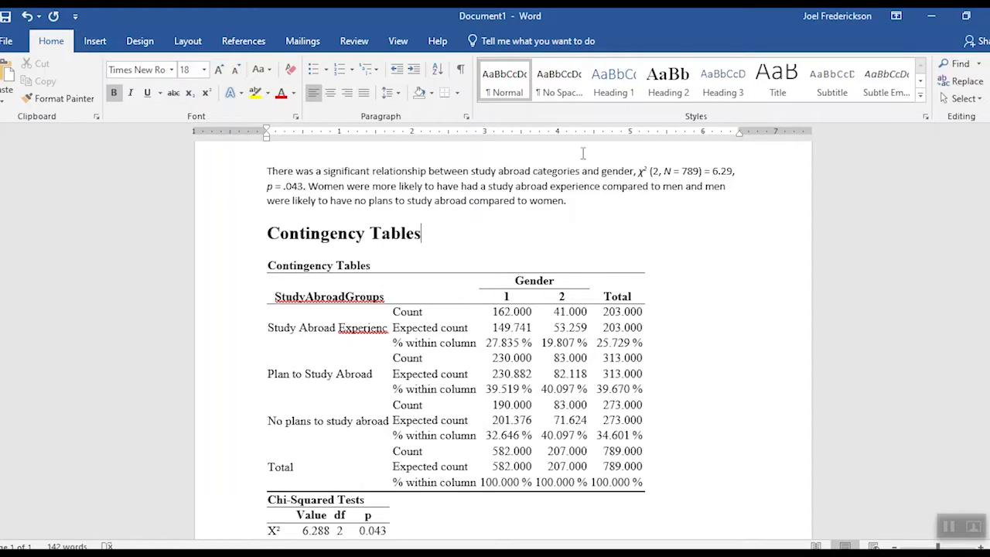
mouse_move(169, 19)
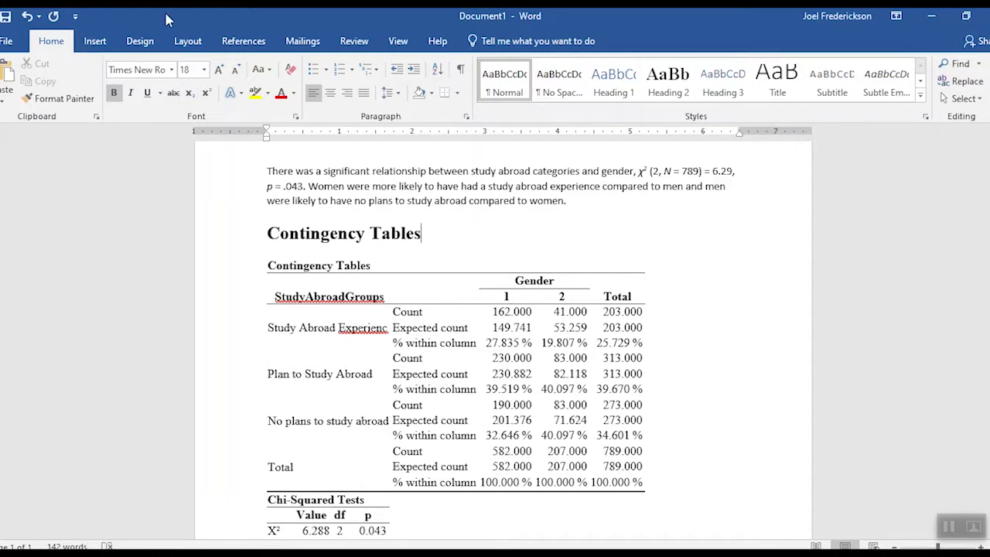
Show the Insert Symbol gallery with Greek letters like χ, without changing text
left_click(94, 41)
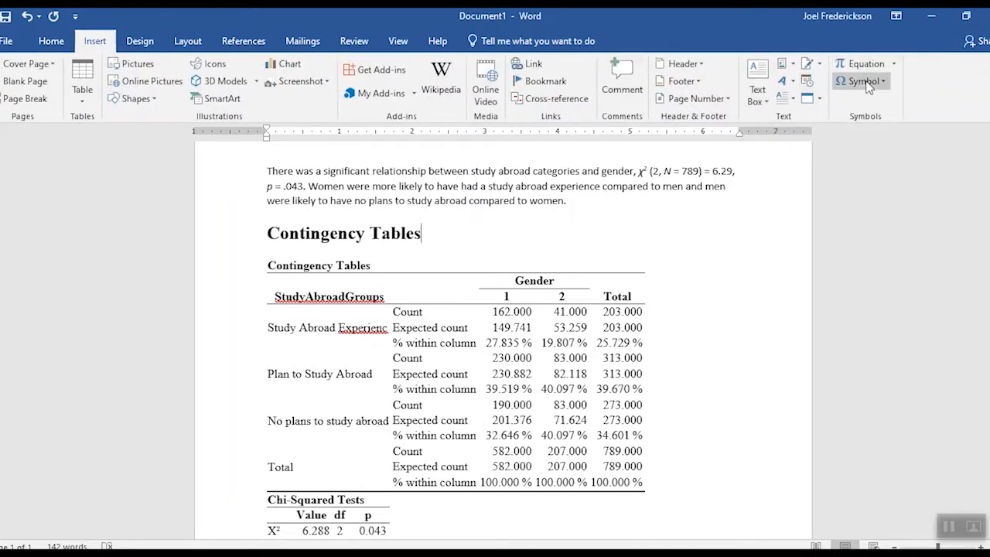
left_click(860, 80)
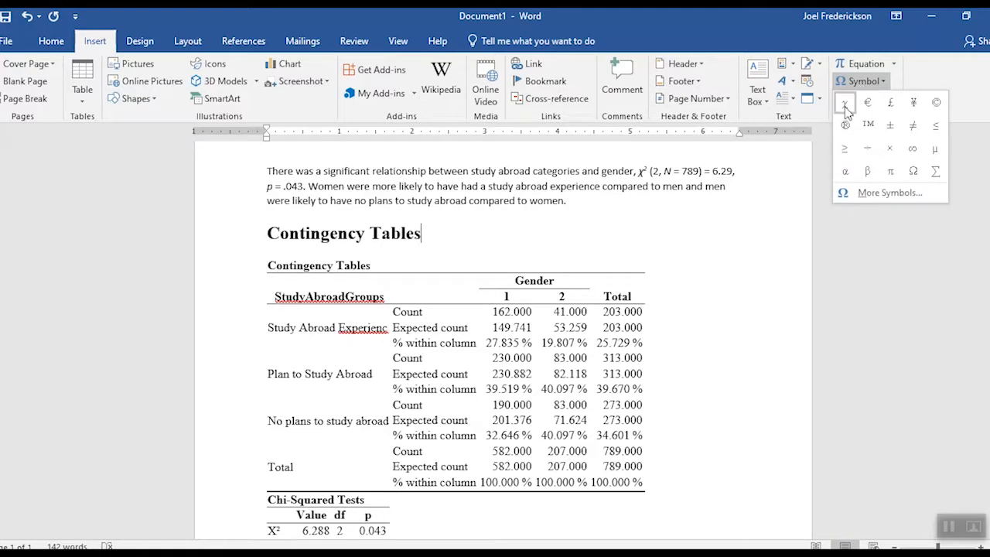
mouse_move(869, 197)
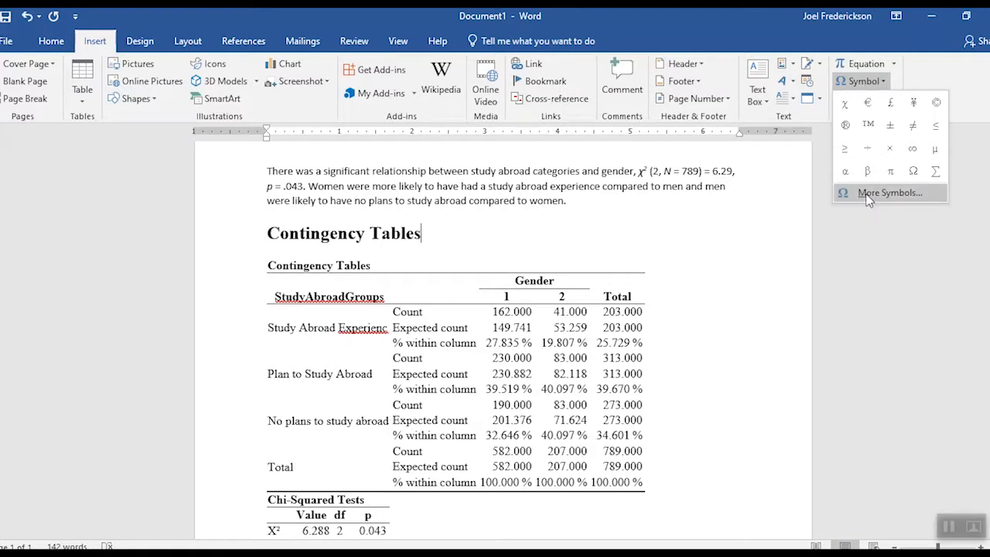
mouse_move(858, 194)
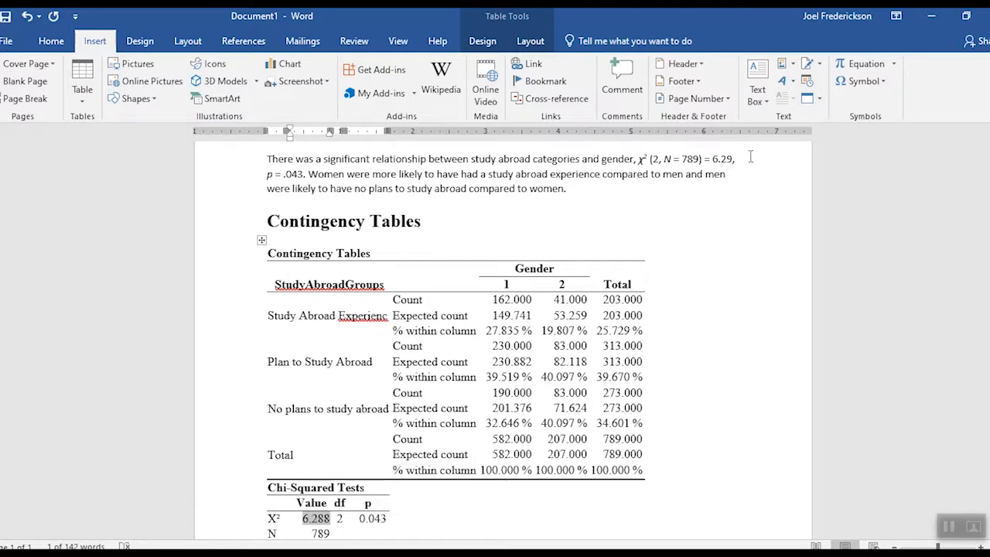
mouse_move(272, 173)
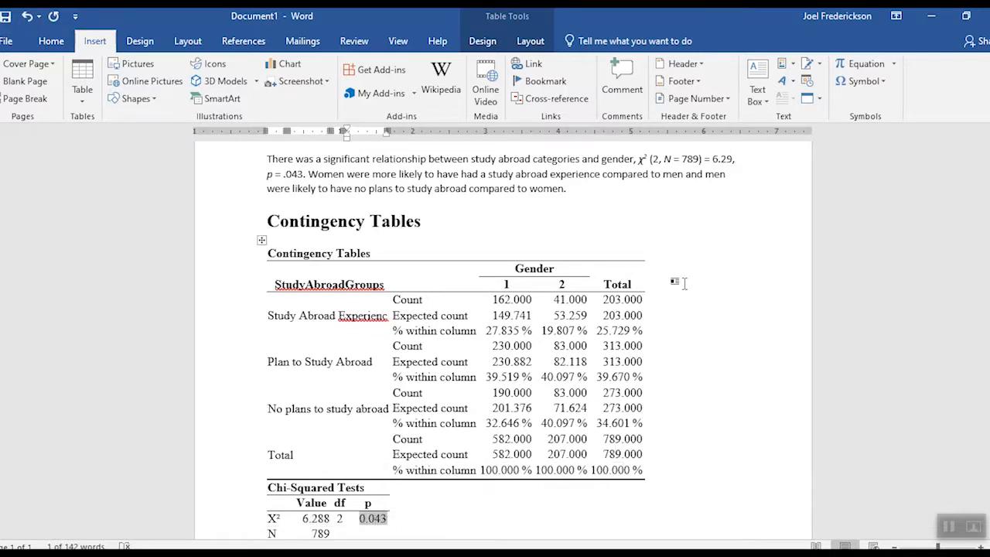
left_click(421, 221)
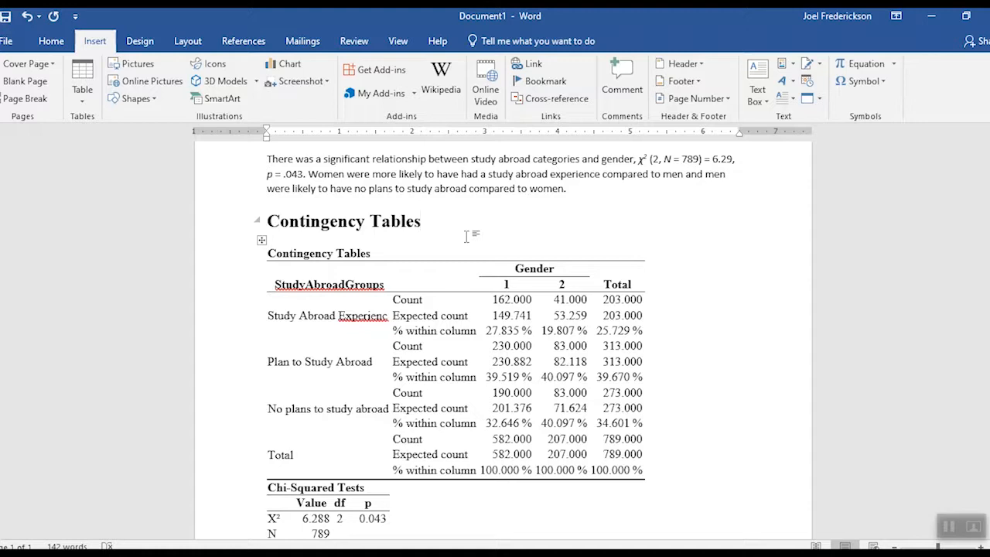
Place the cursor before 'likely' in the interpretation's last sentence
left_click(421, 220)
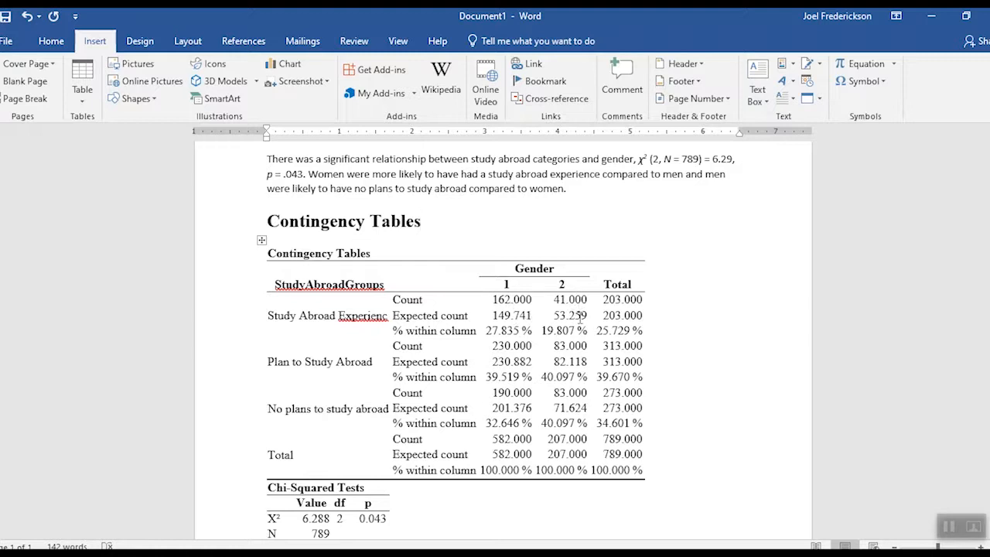
left_click(422, 220)
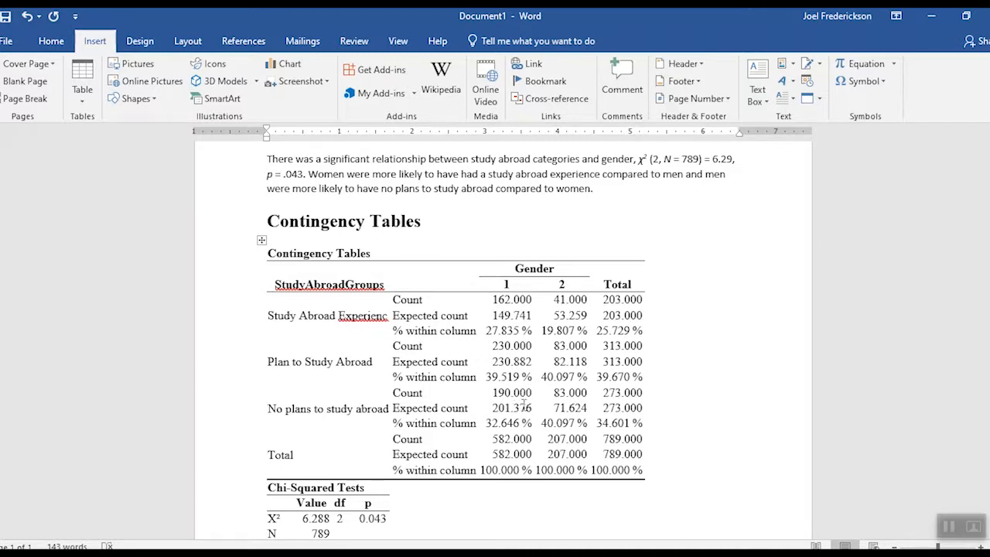
mouse_move(726, 242)
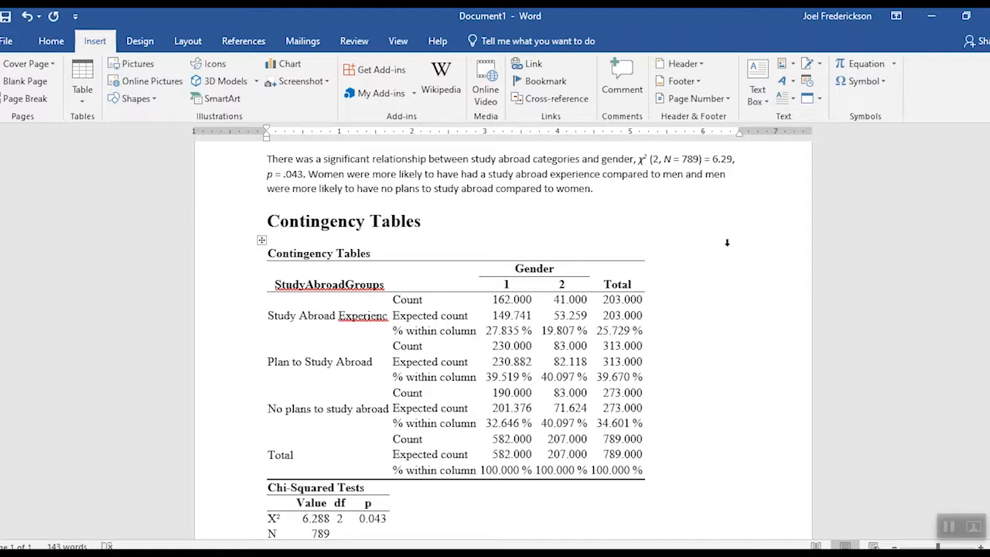